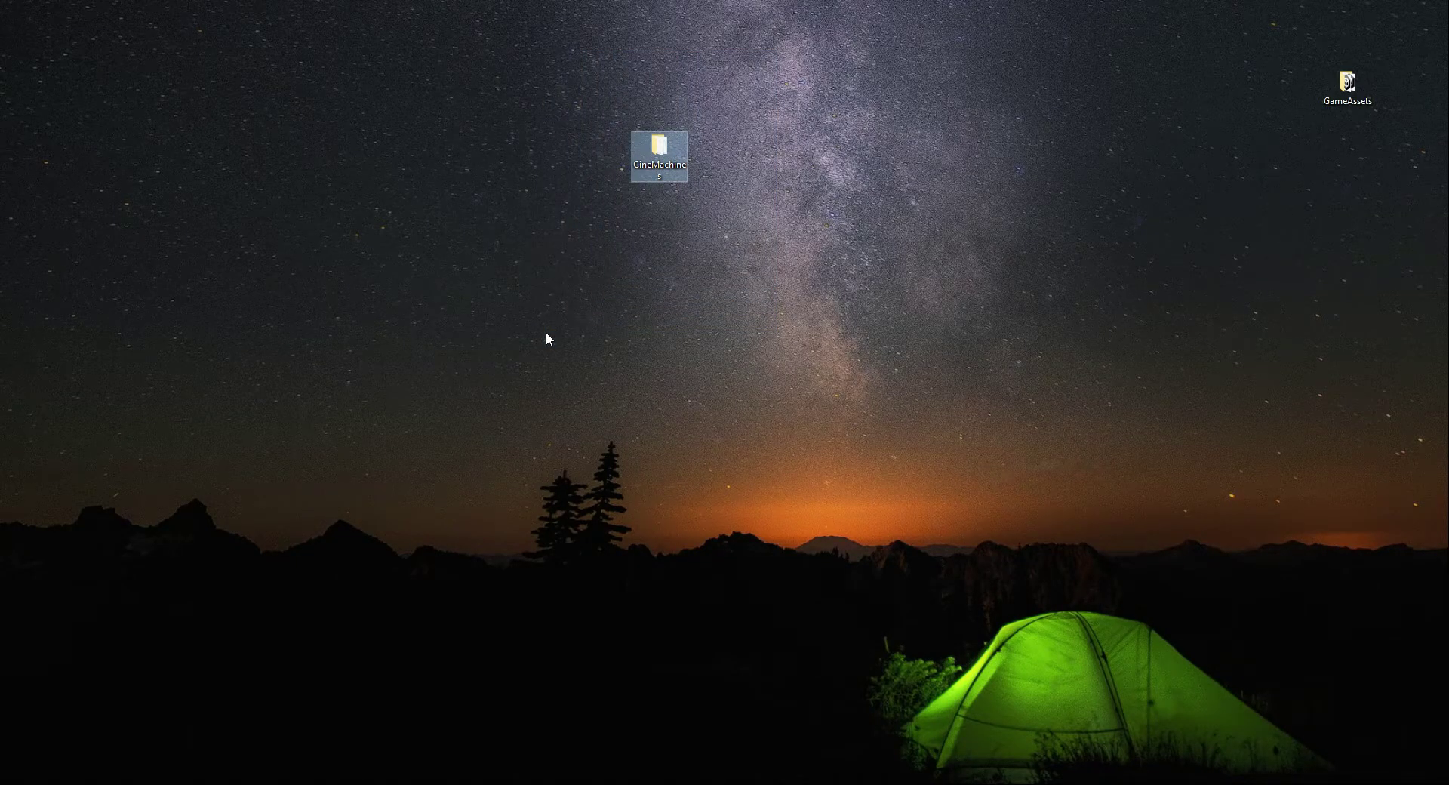
pyautogui.moveTo(665, 564)
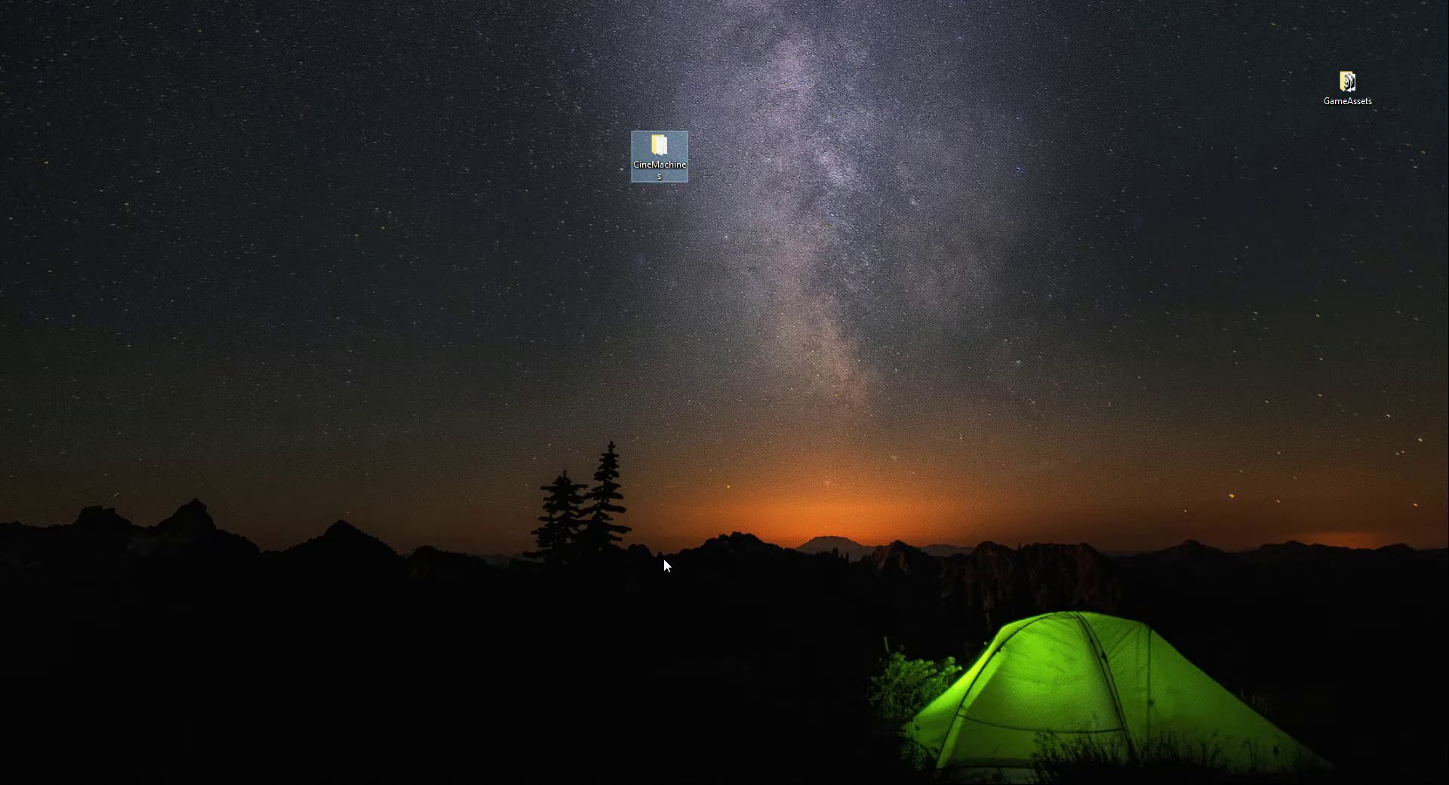
pyautogui.moveTo(503, 96)
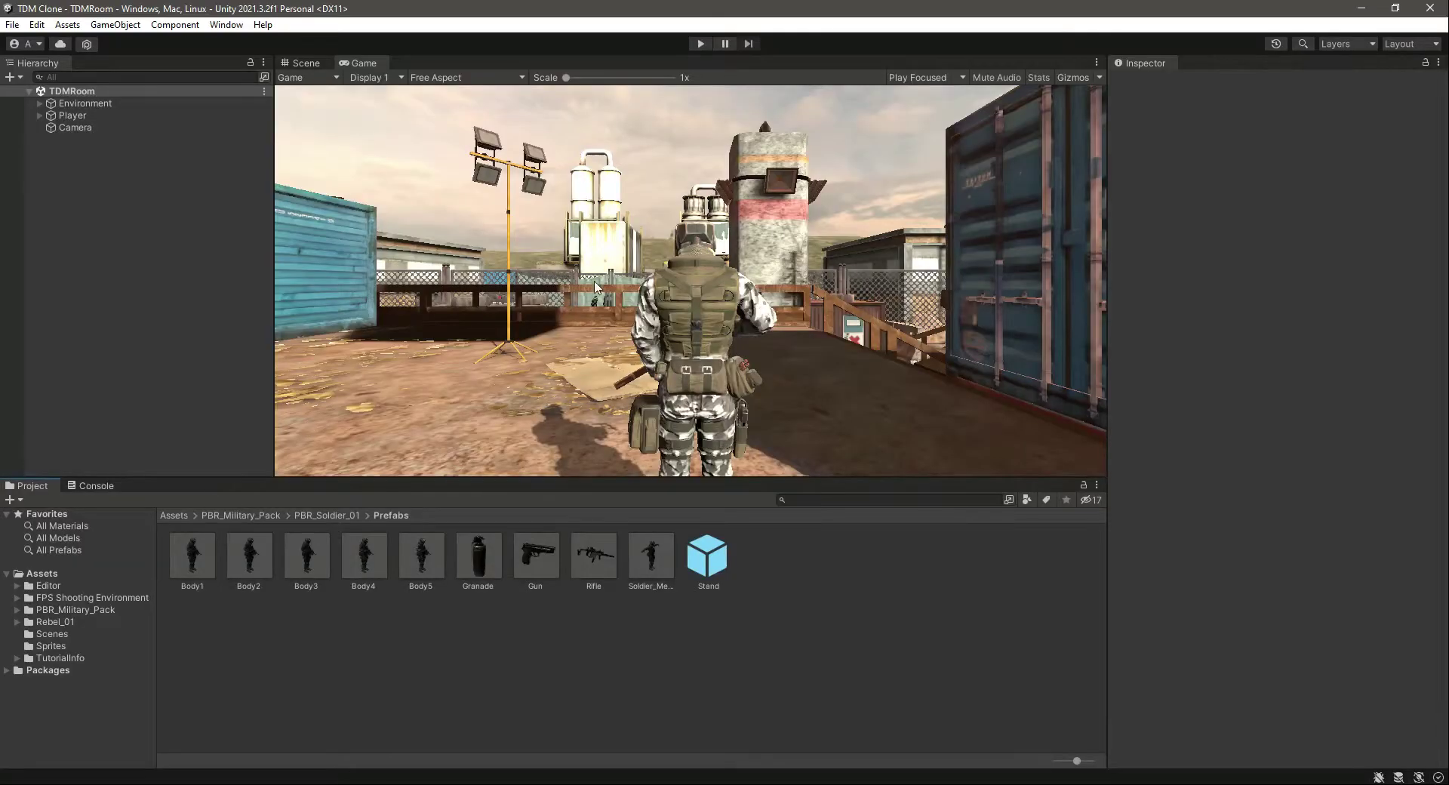
pyautogui.moveTo(268, 365)
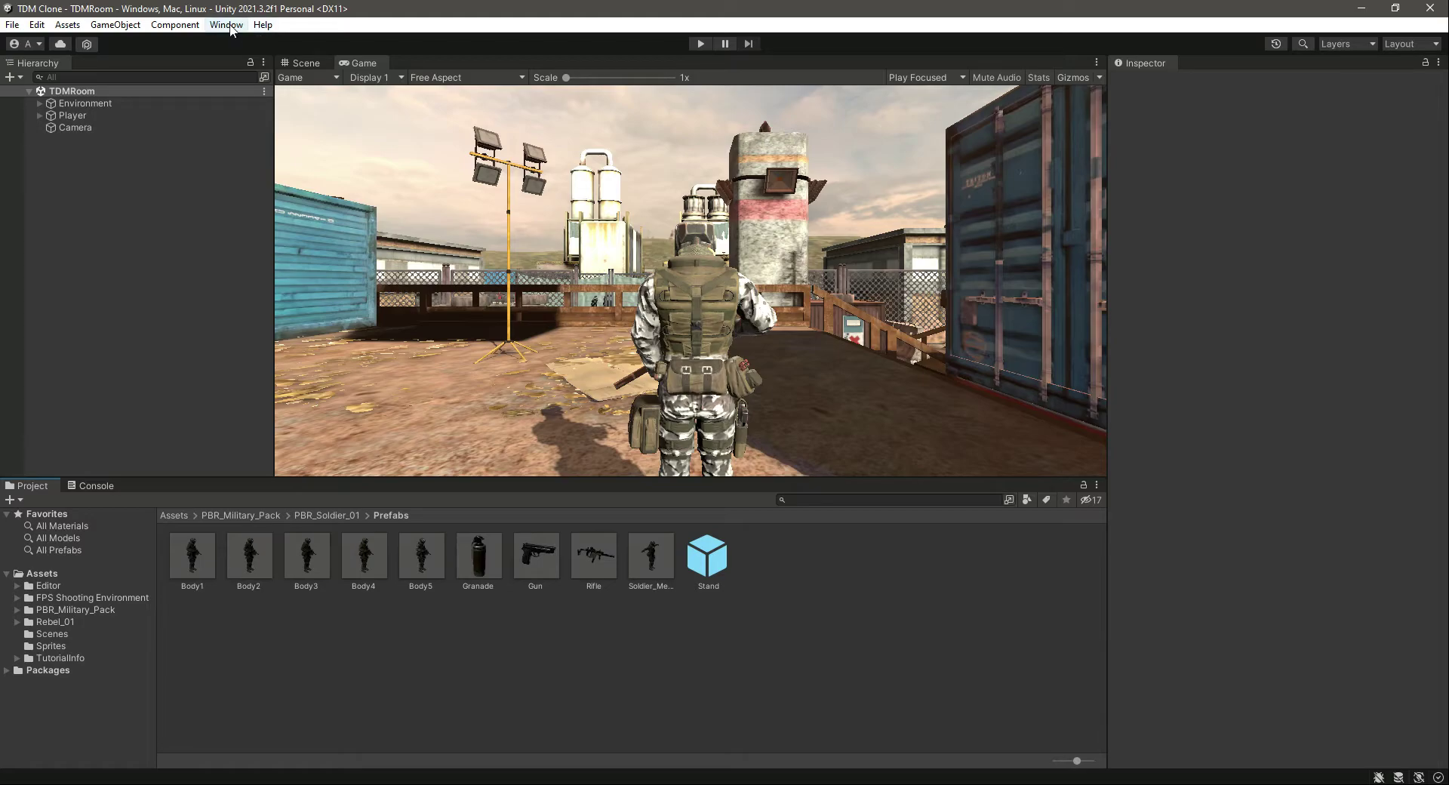
# Step: Install Cinemachine 2.8.4 from the Unity Registry through the Package Manager
pyautogui.click(226, 24)
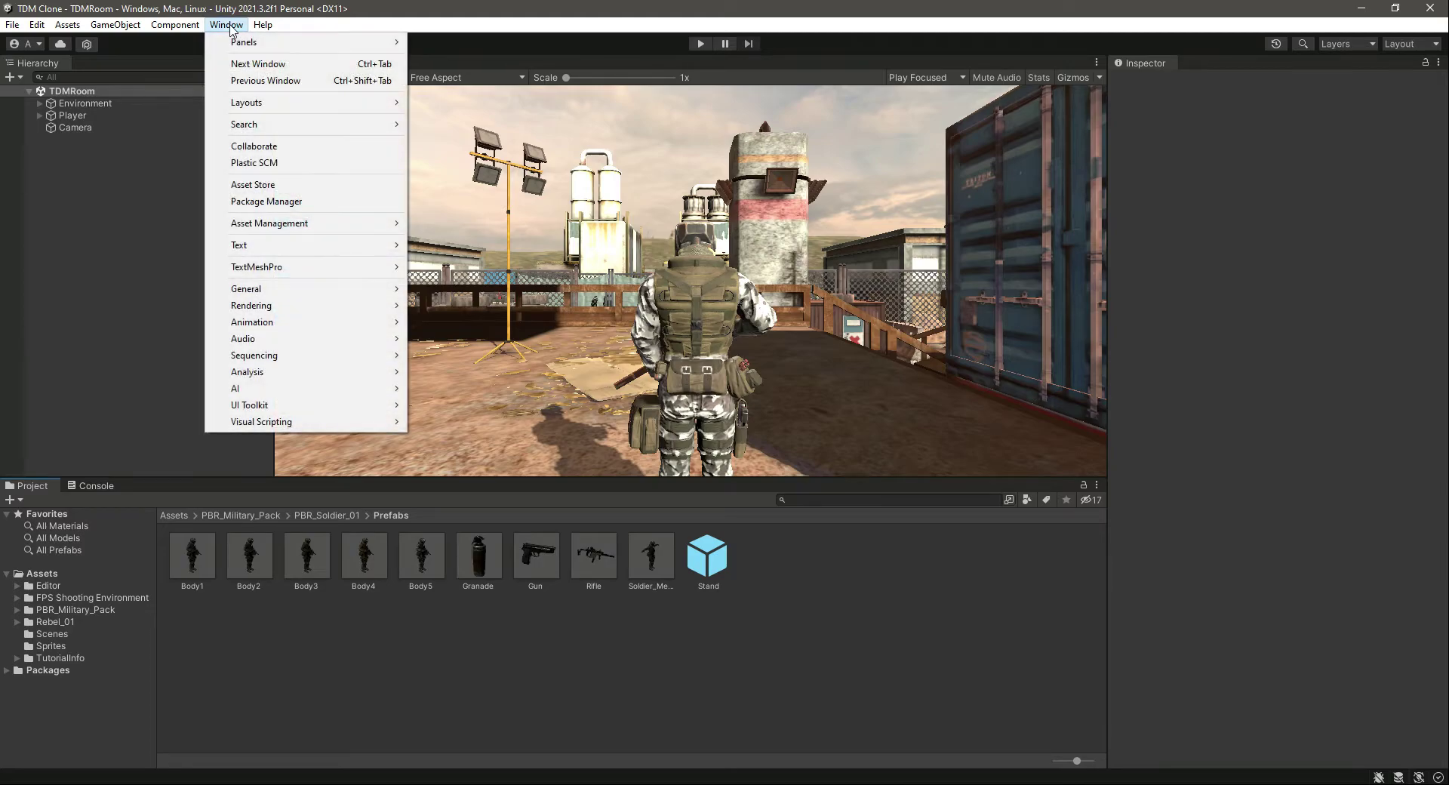
pyautogui.moveTo(287, 202)
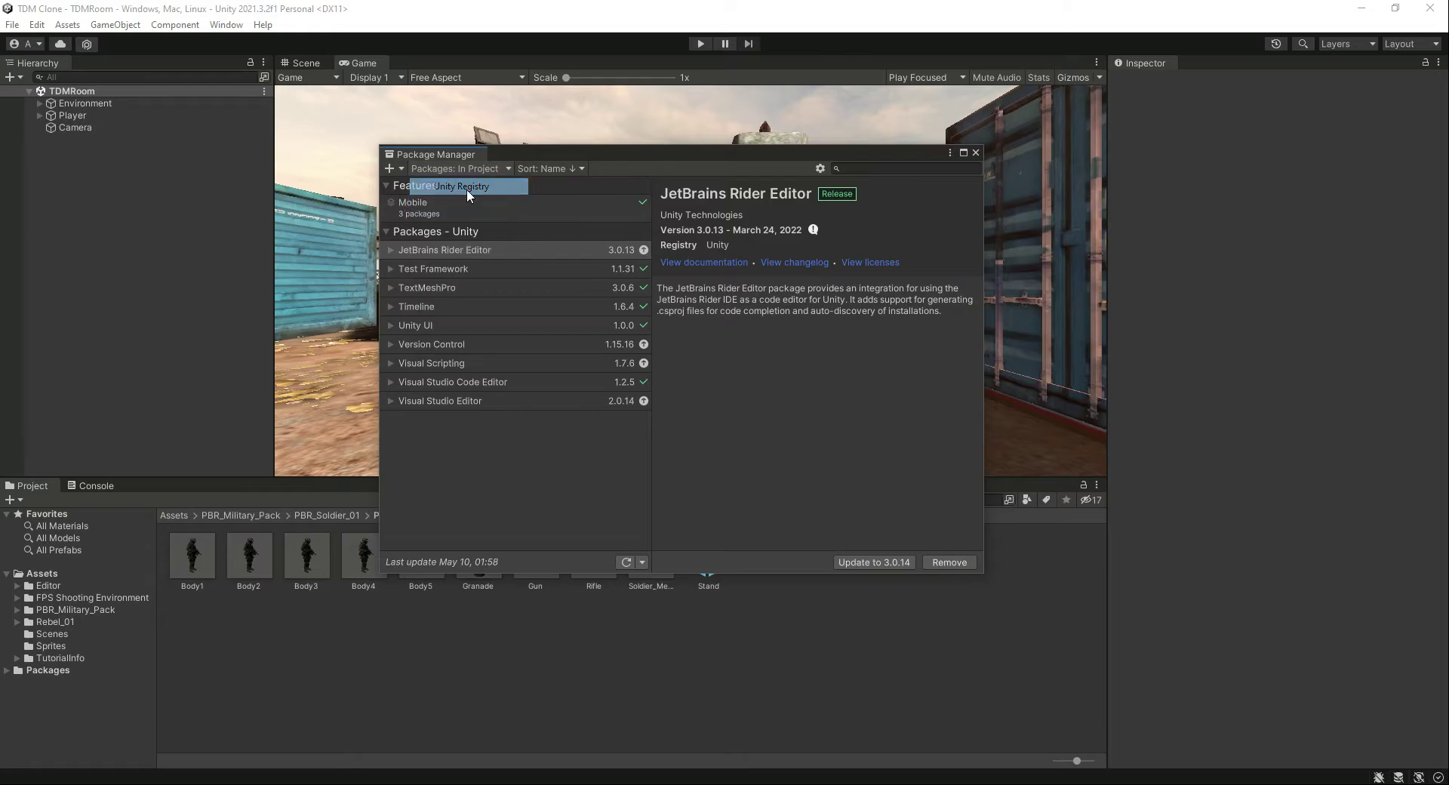
pyautogui.click(460, 168)
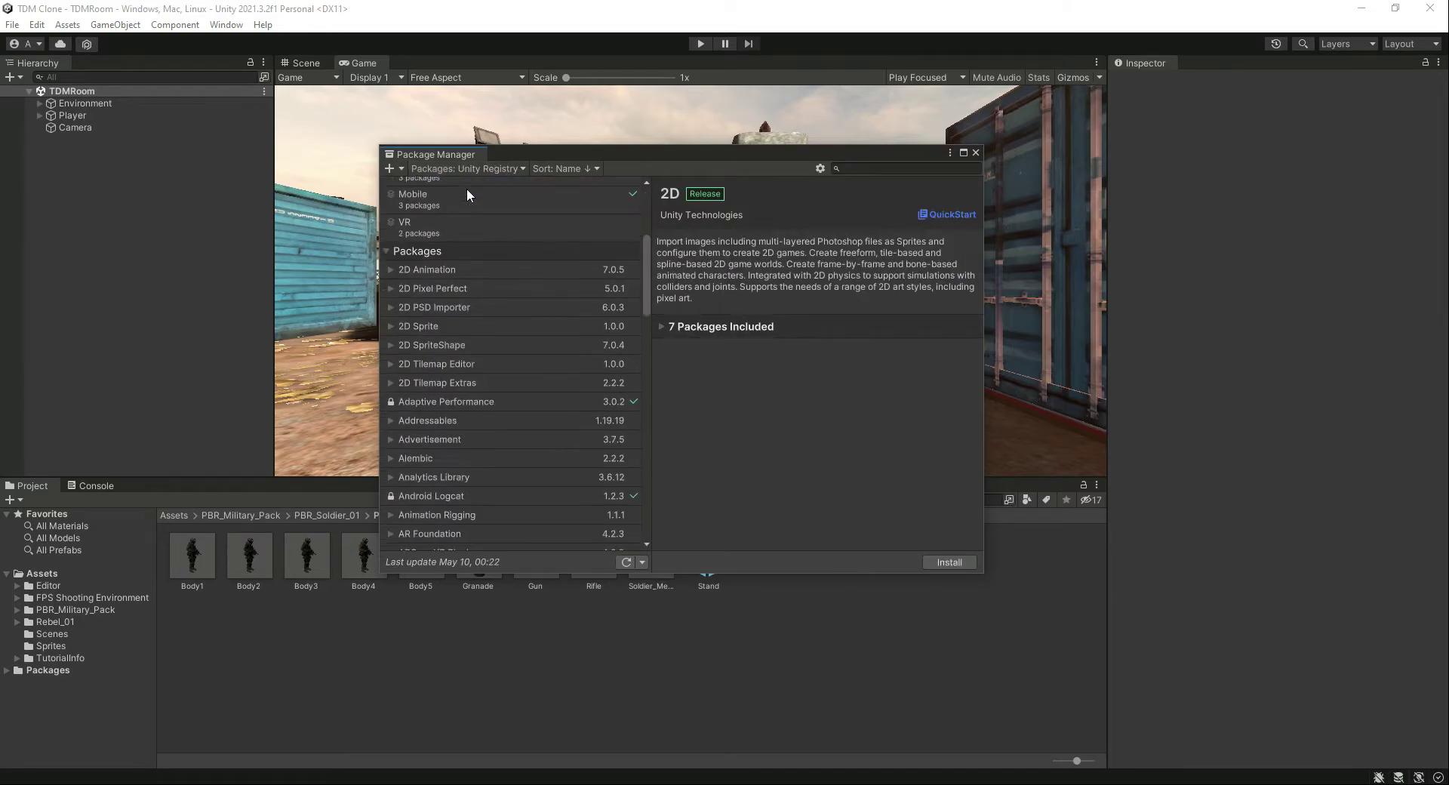
pyautogui.scroll(-3)
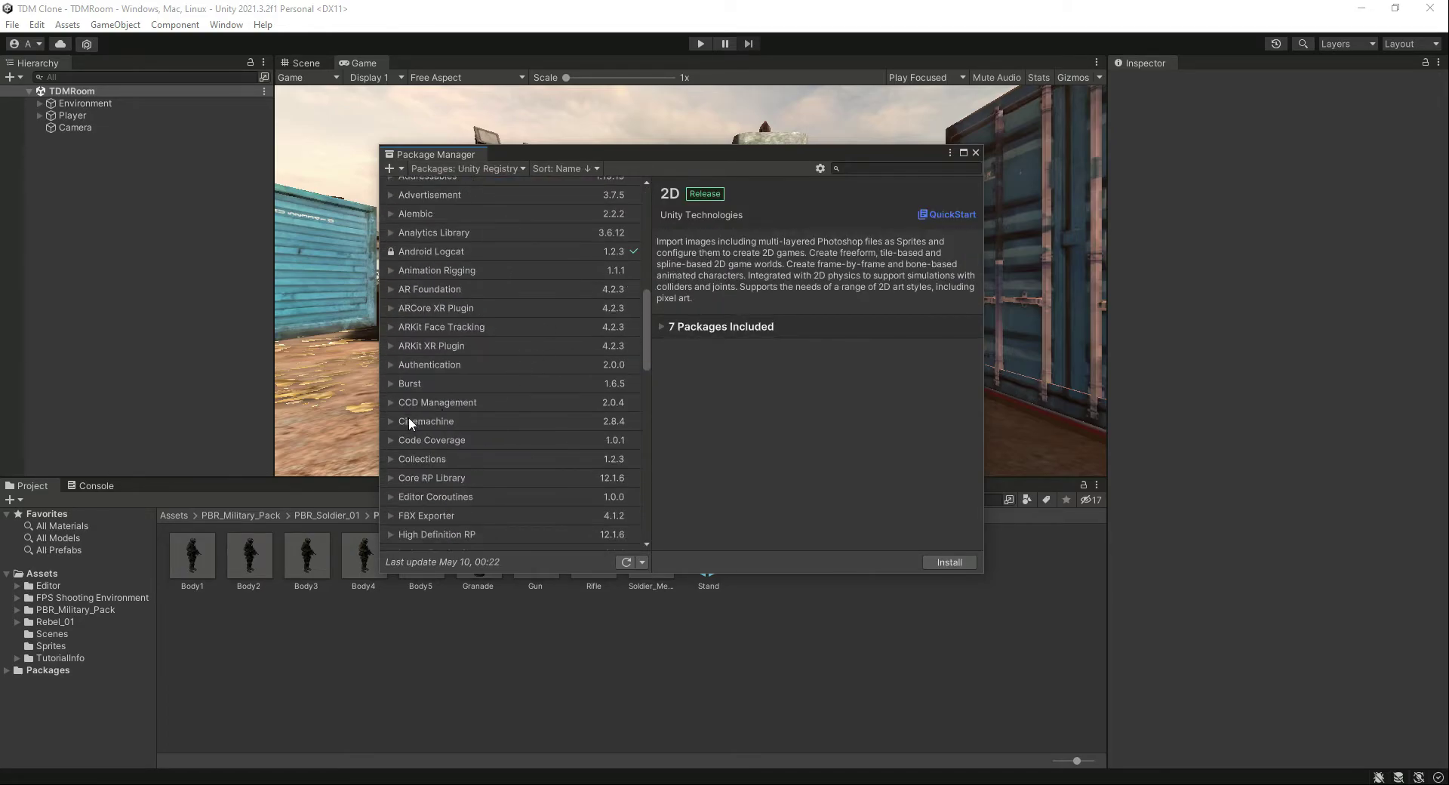
pyautogui.click(426, 421)
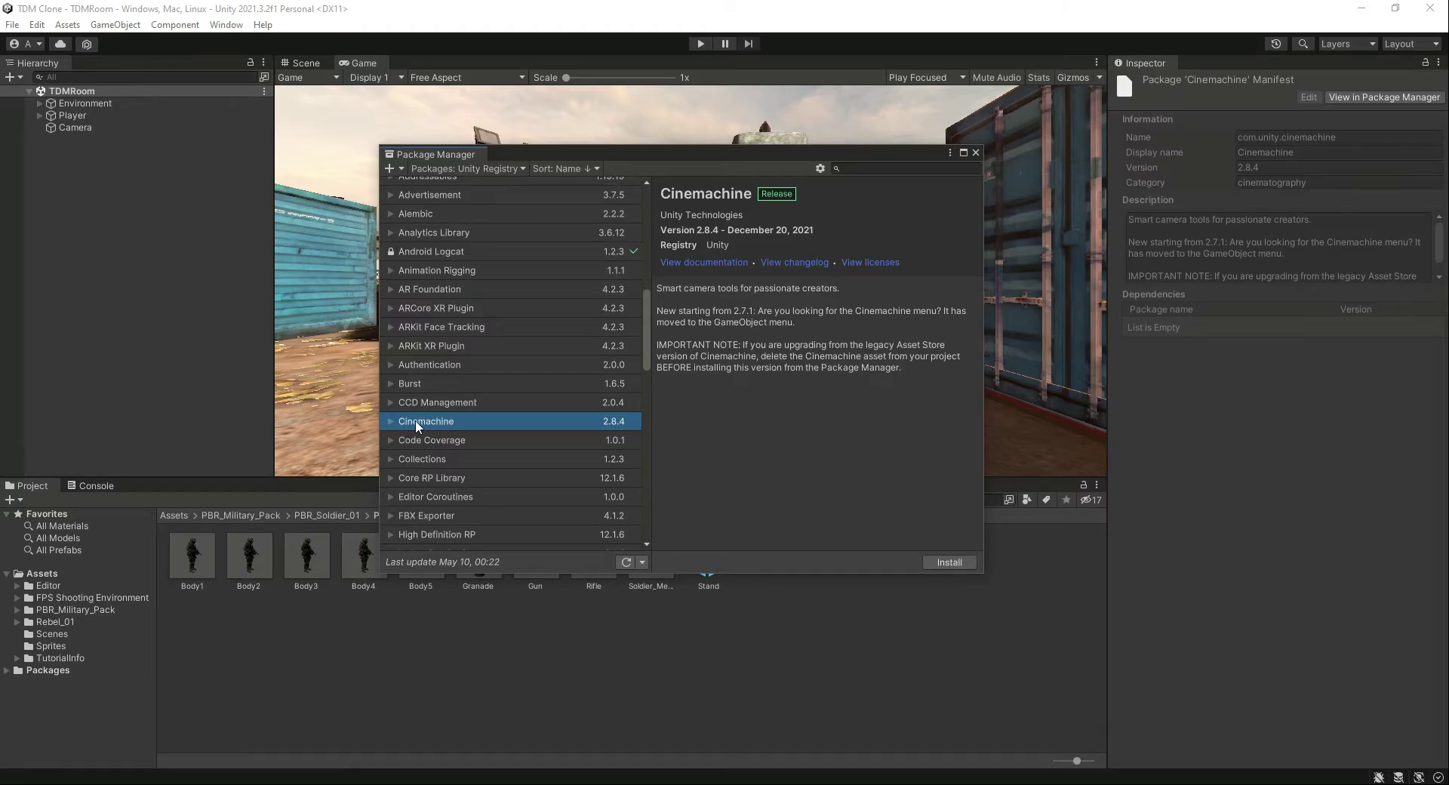
pyautogui.moveTo(811, 177)
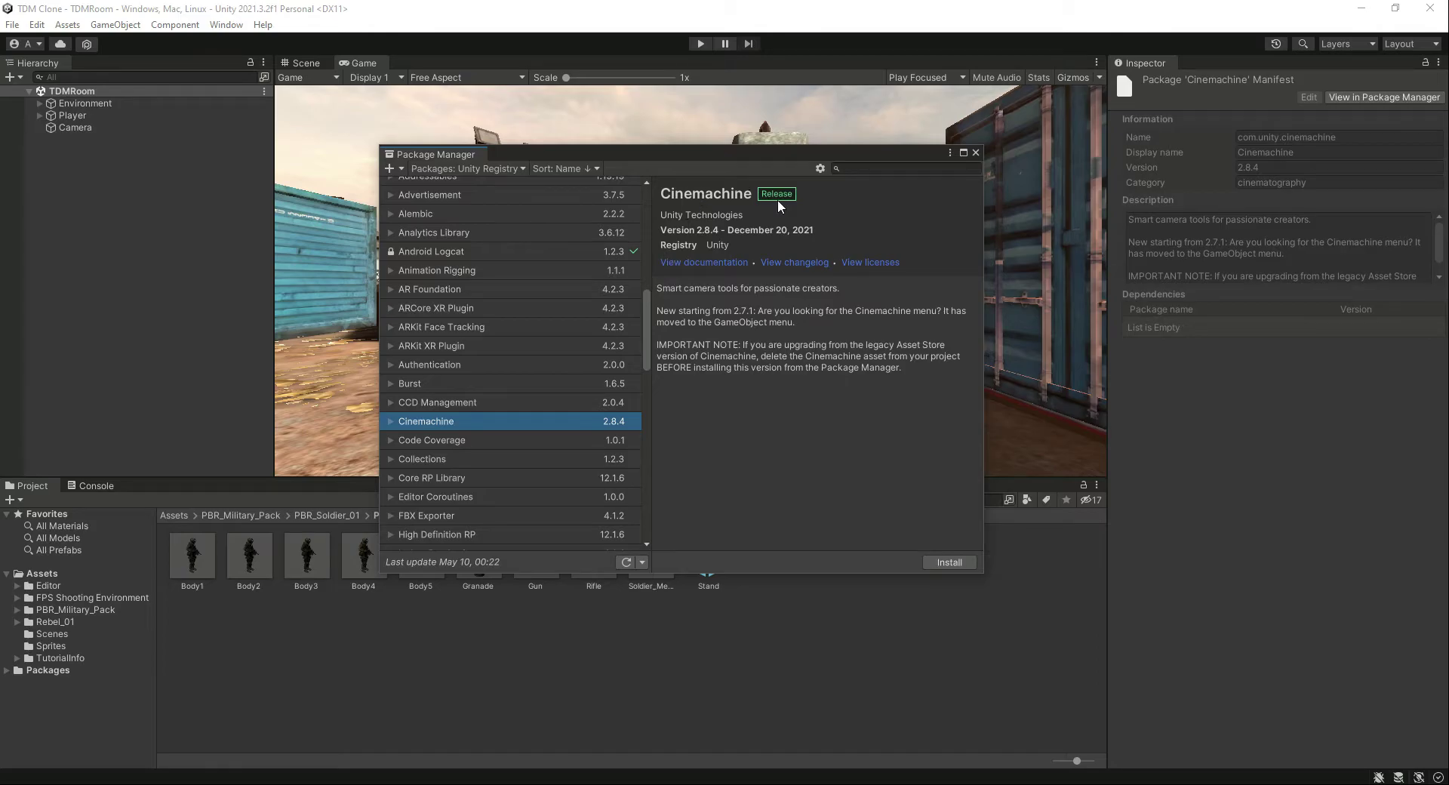
pyautogui.moveTo(467, 431)
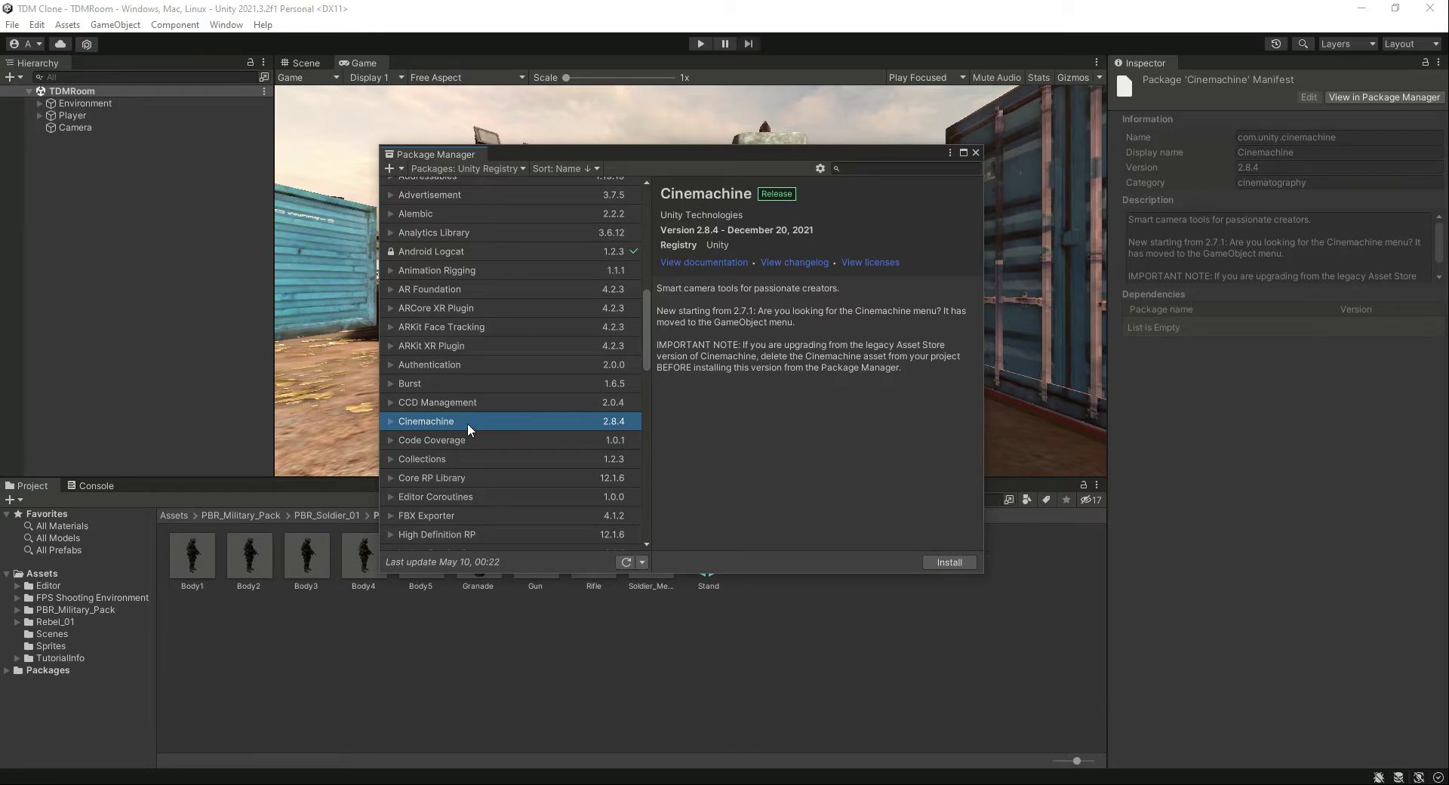
pyautogui.moveTo(942, 555)
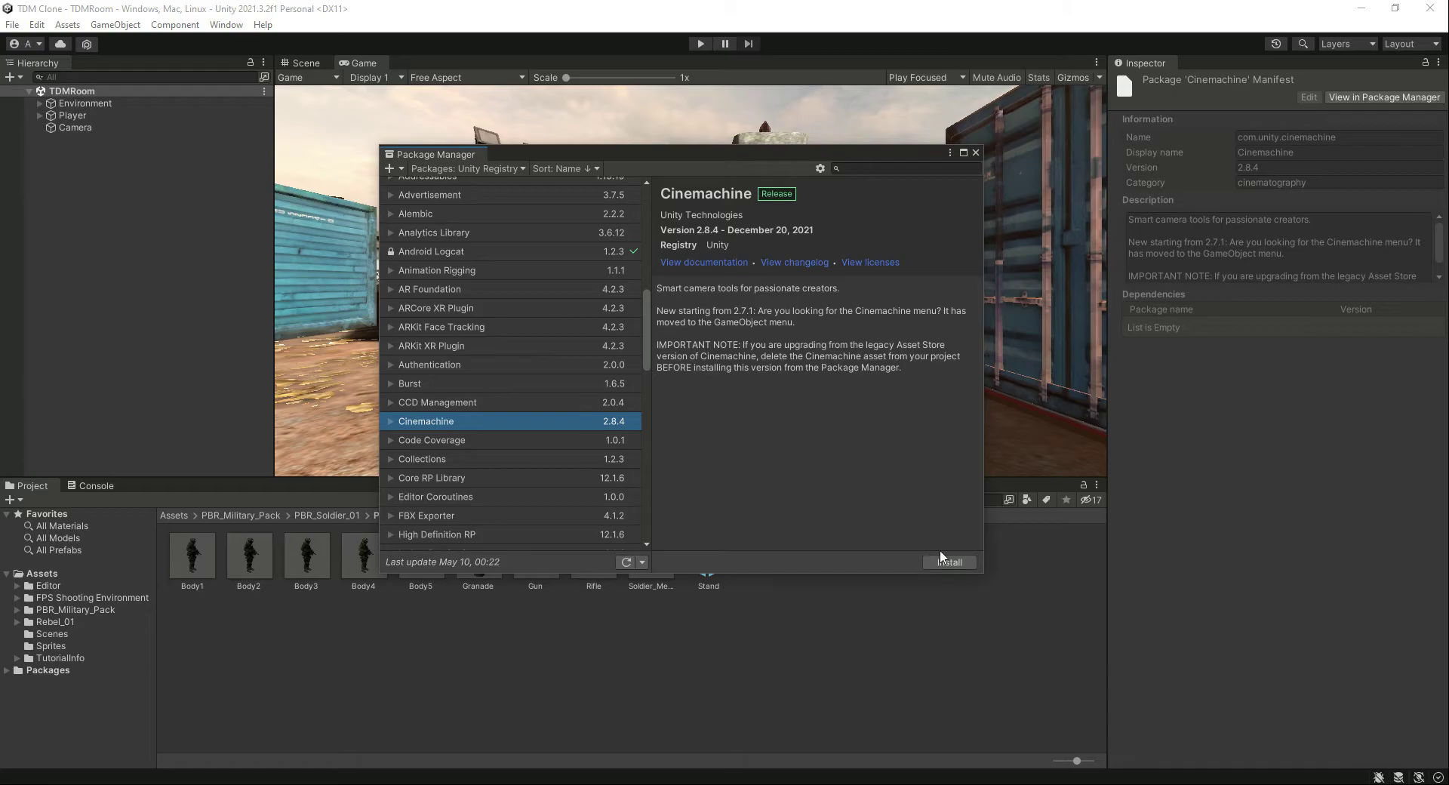
pyautogui.moveTo(922, 572)
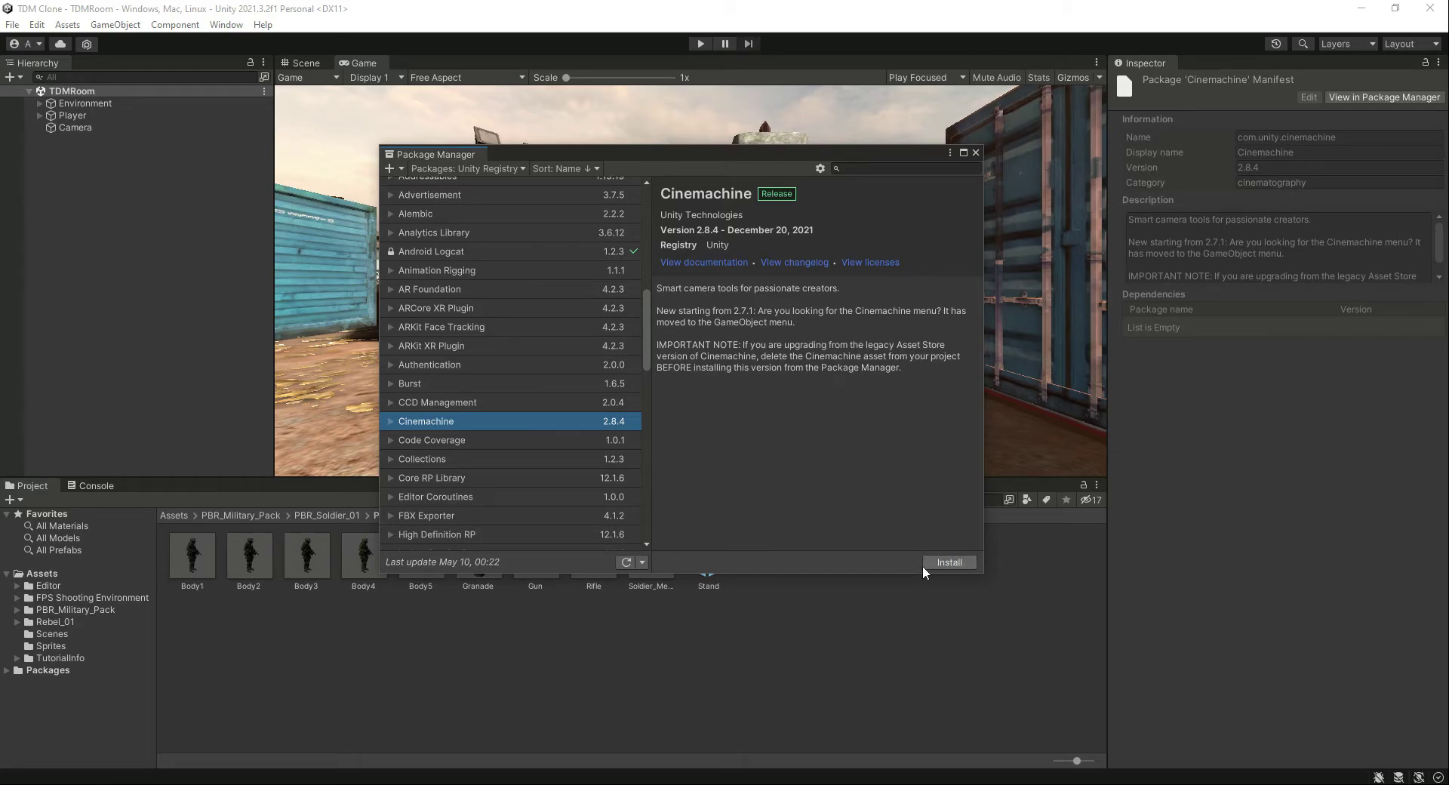
pyautogui.click(949, 562)
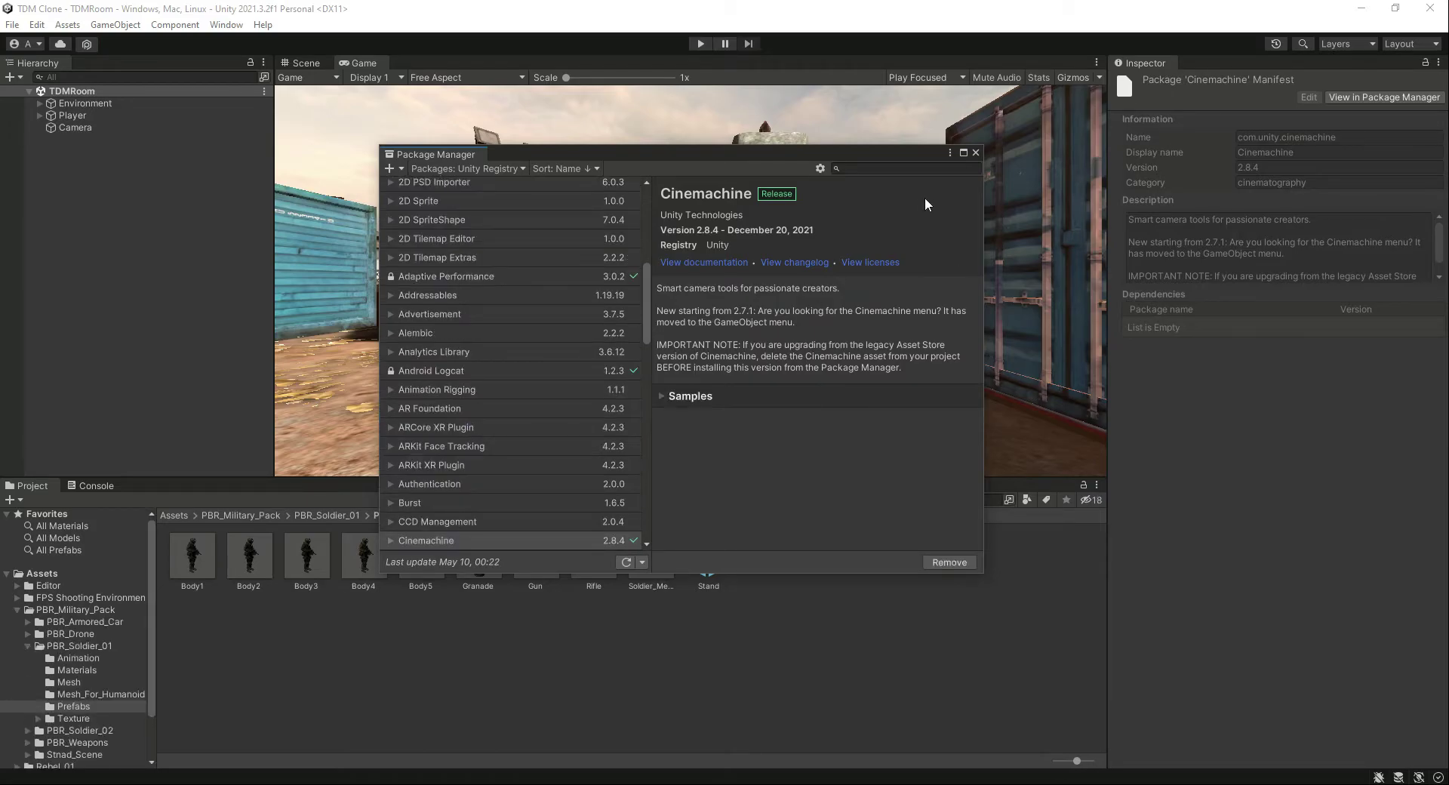
# Step: Close the Package Manager and collapse the installed packages list showing Cinemachine
pyautogui.click(975, 152)
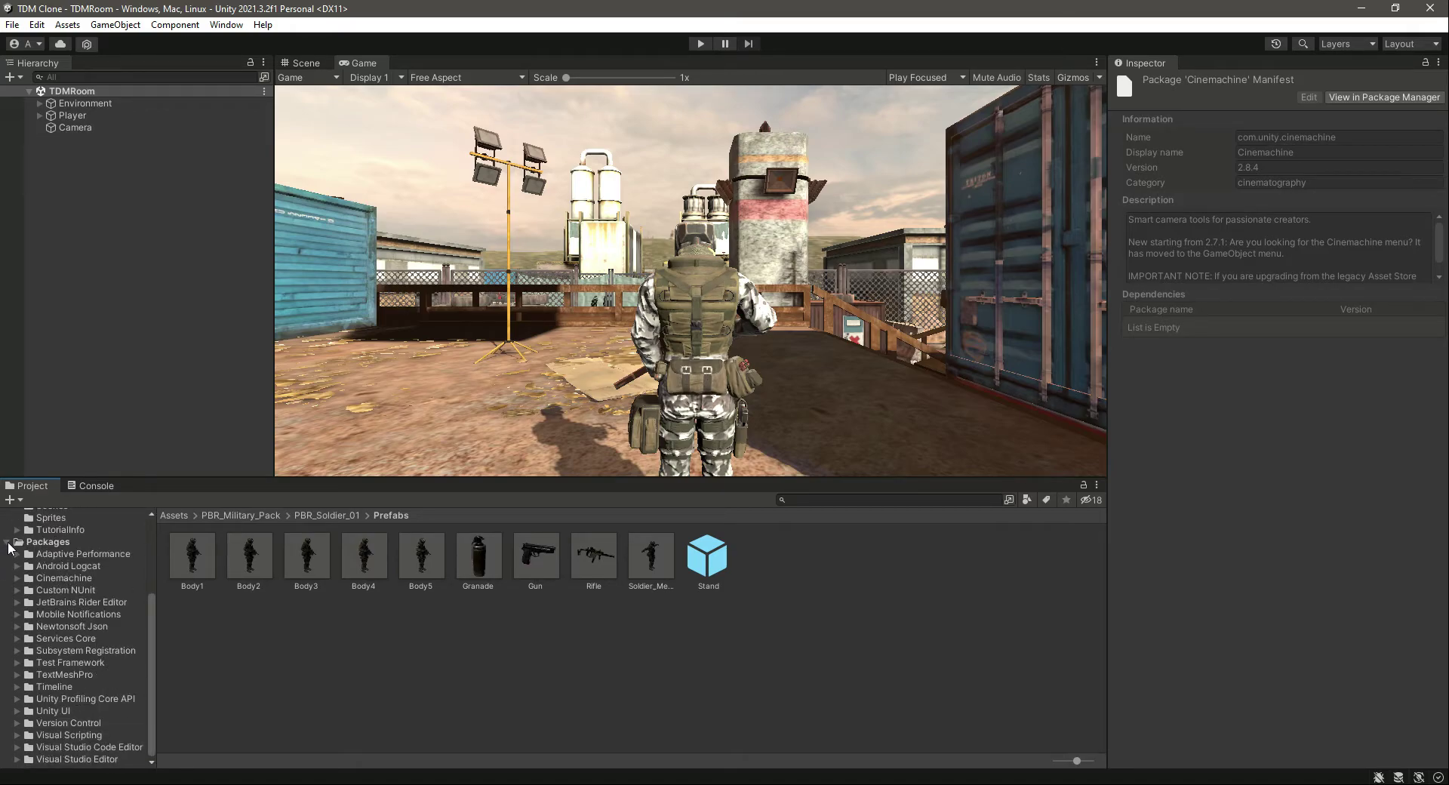
pyautogui.click(175, 24)
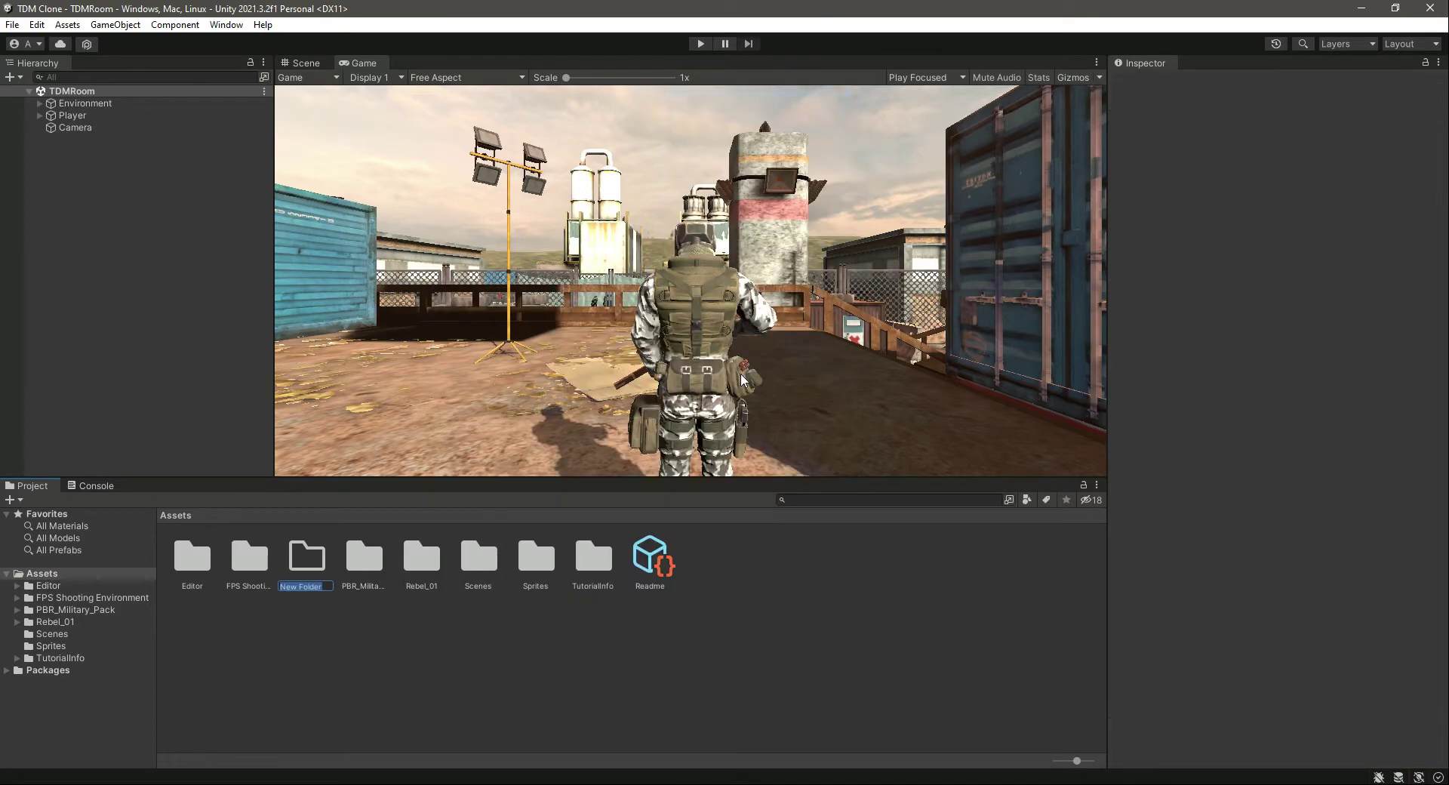
# Step: Create a Prefabs folder and open CineMachines to select the camera prefabs
pyautogui.write('Prefabs')
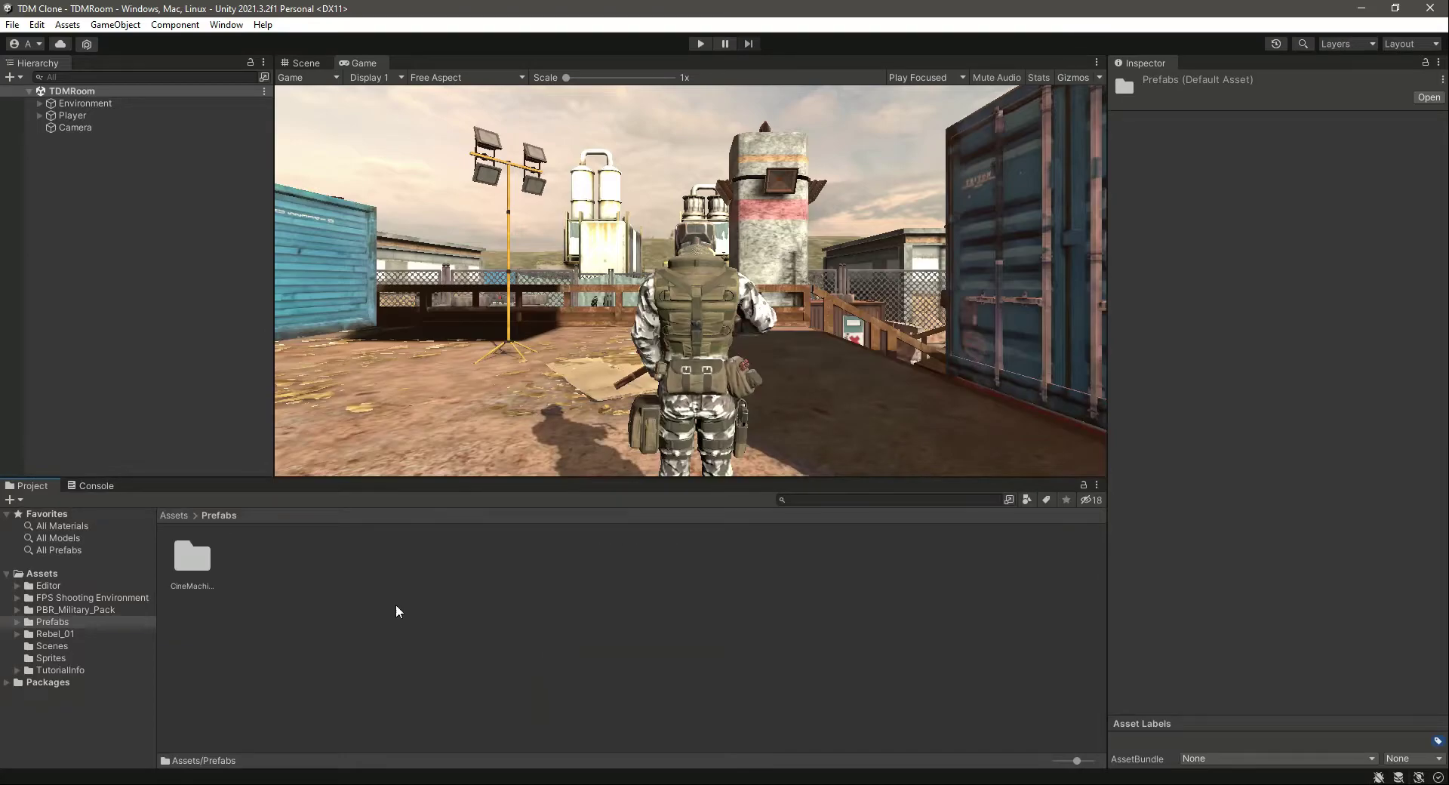
pyautogui.doubleClick(191, 558)
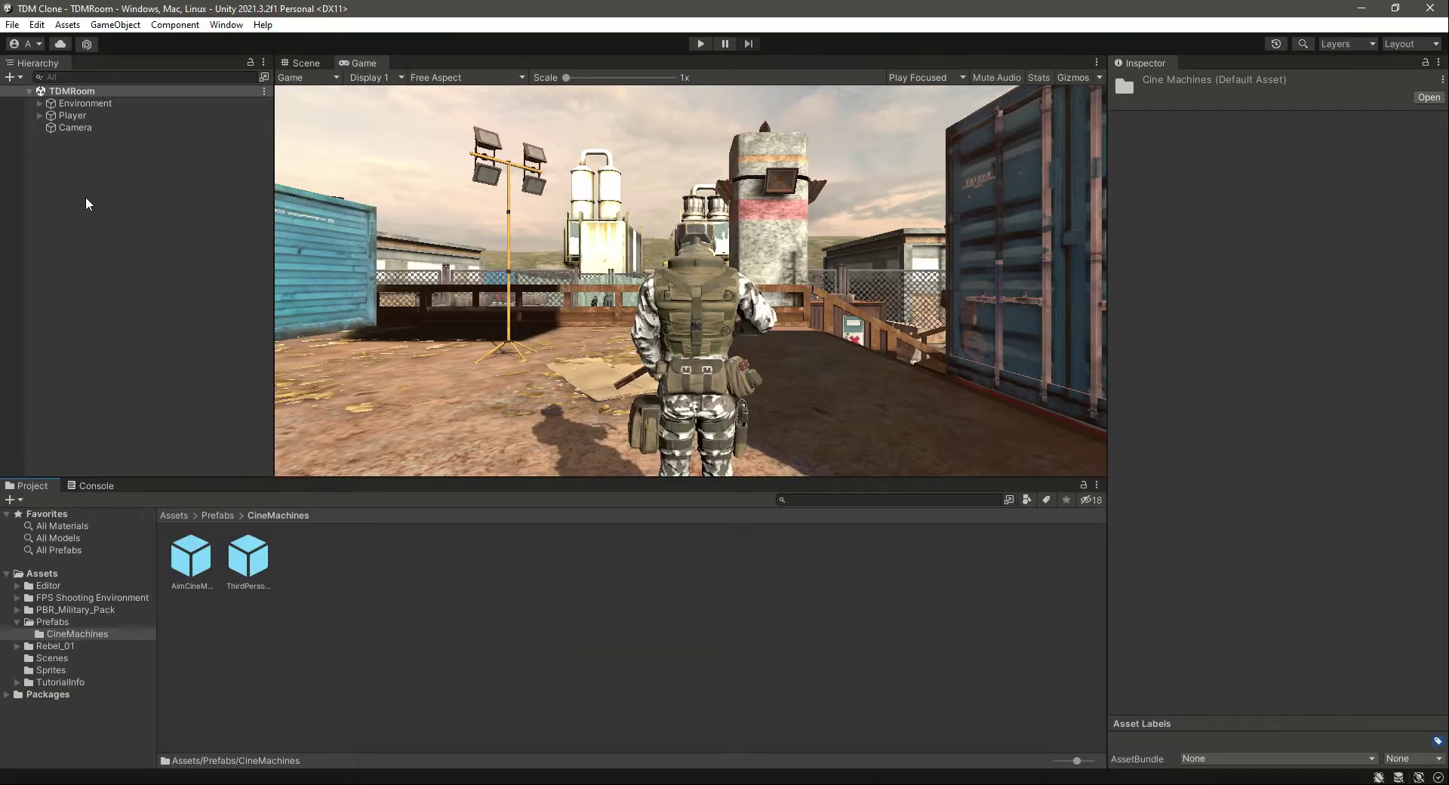
pyautogui.click(191, 555)
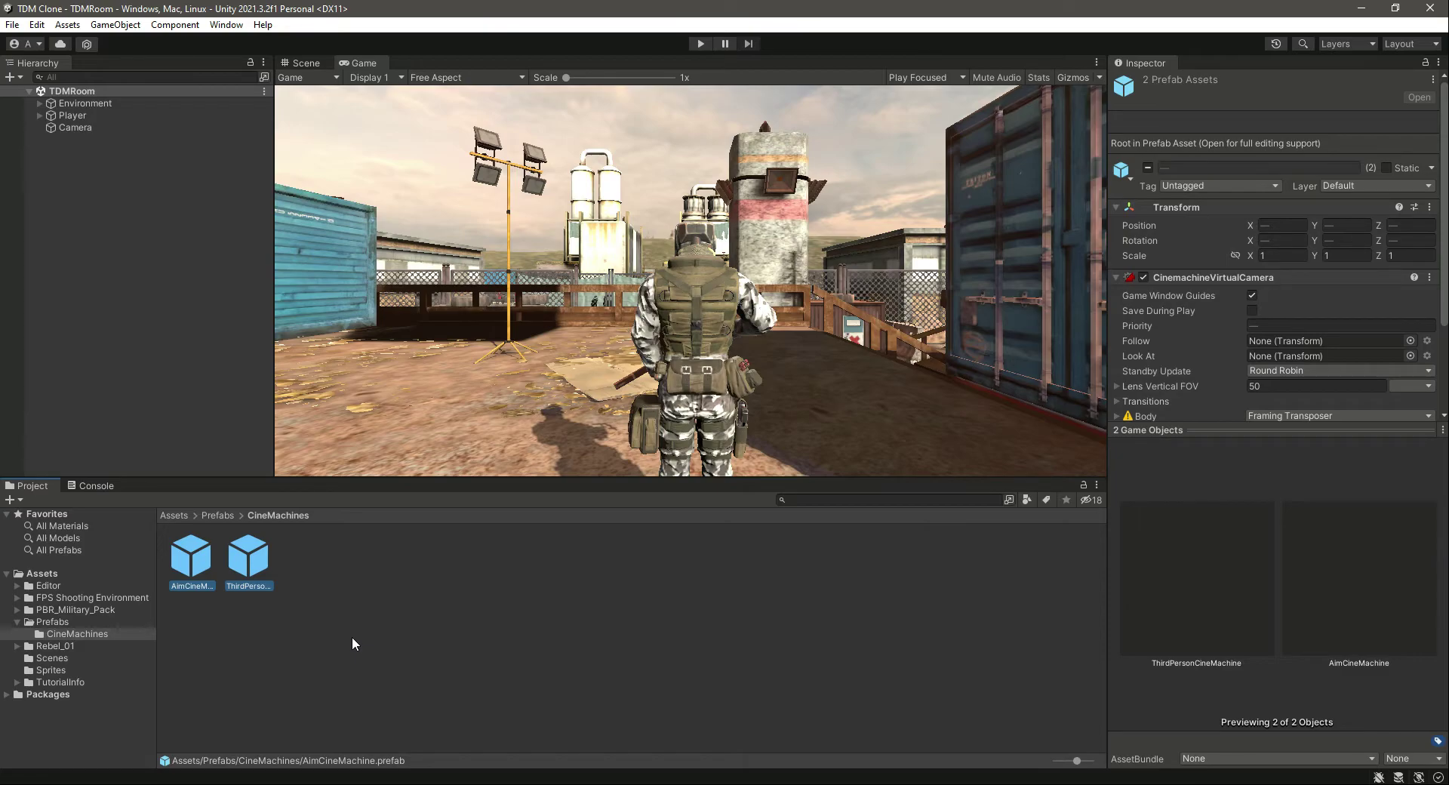
pyautogui.moveTo(291, 572)
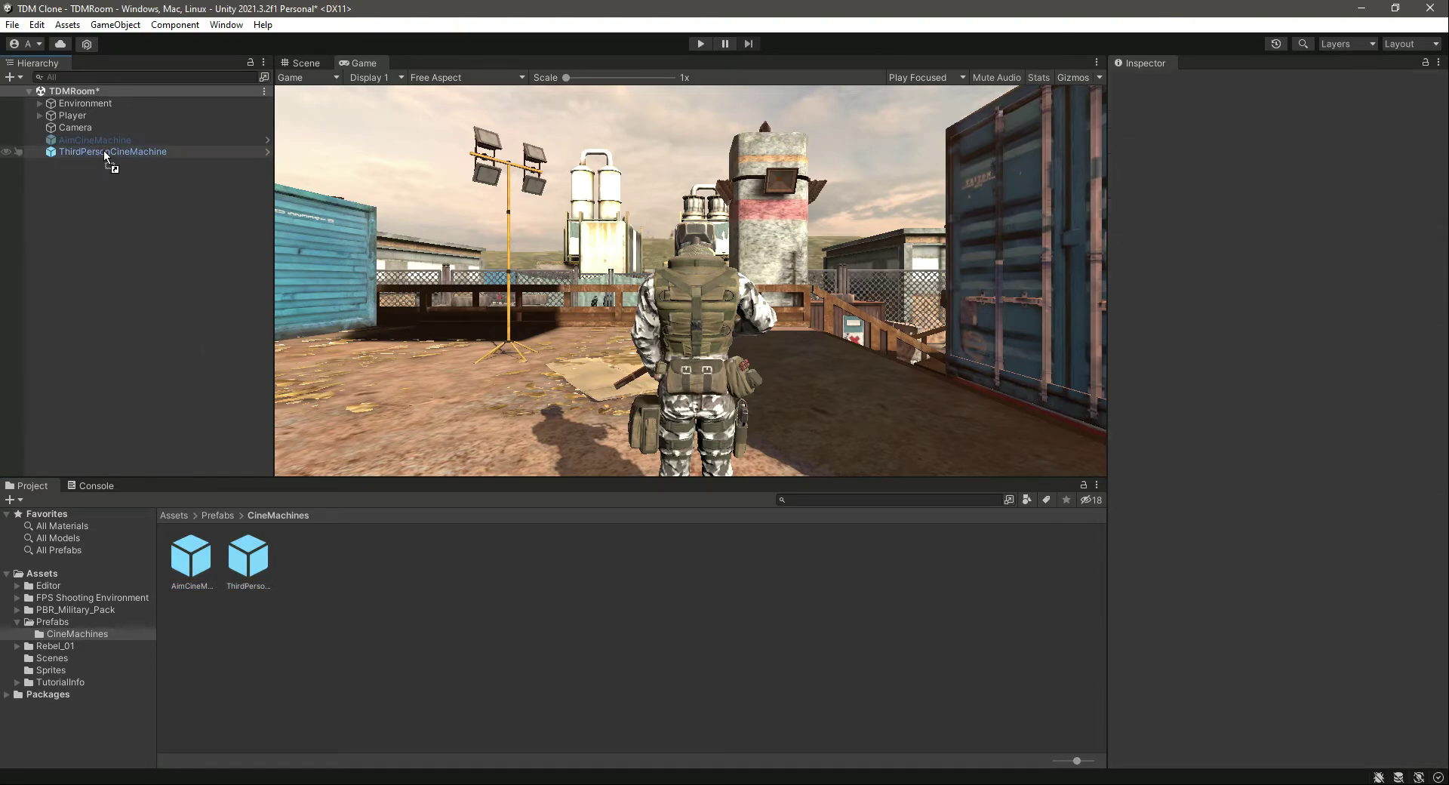
# Step: Unpack both virtual cameras completely, then reselect them to target the Player
pyautogui.rightClick(111, 151)
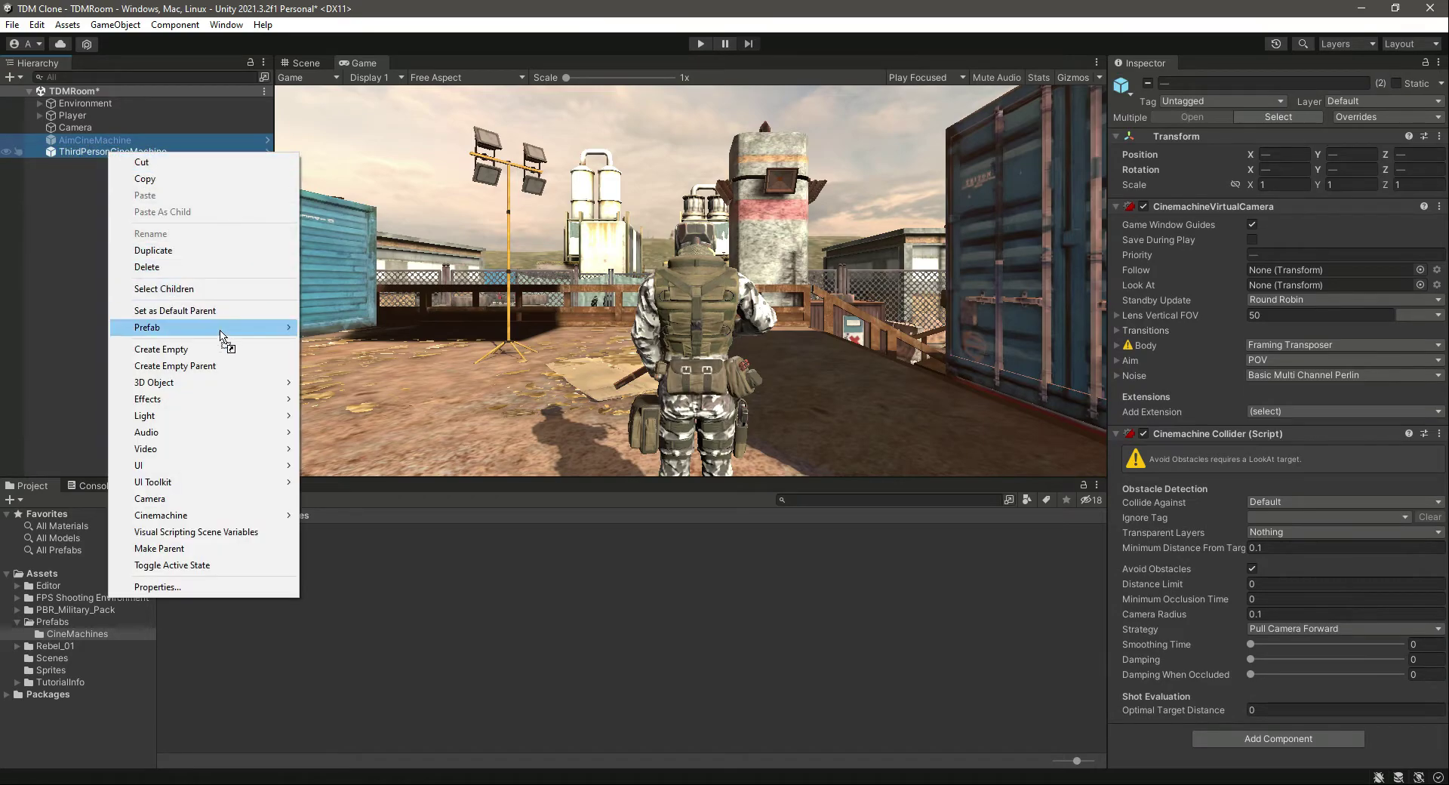
pyautogui.click(109, 214)
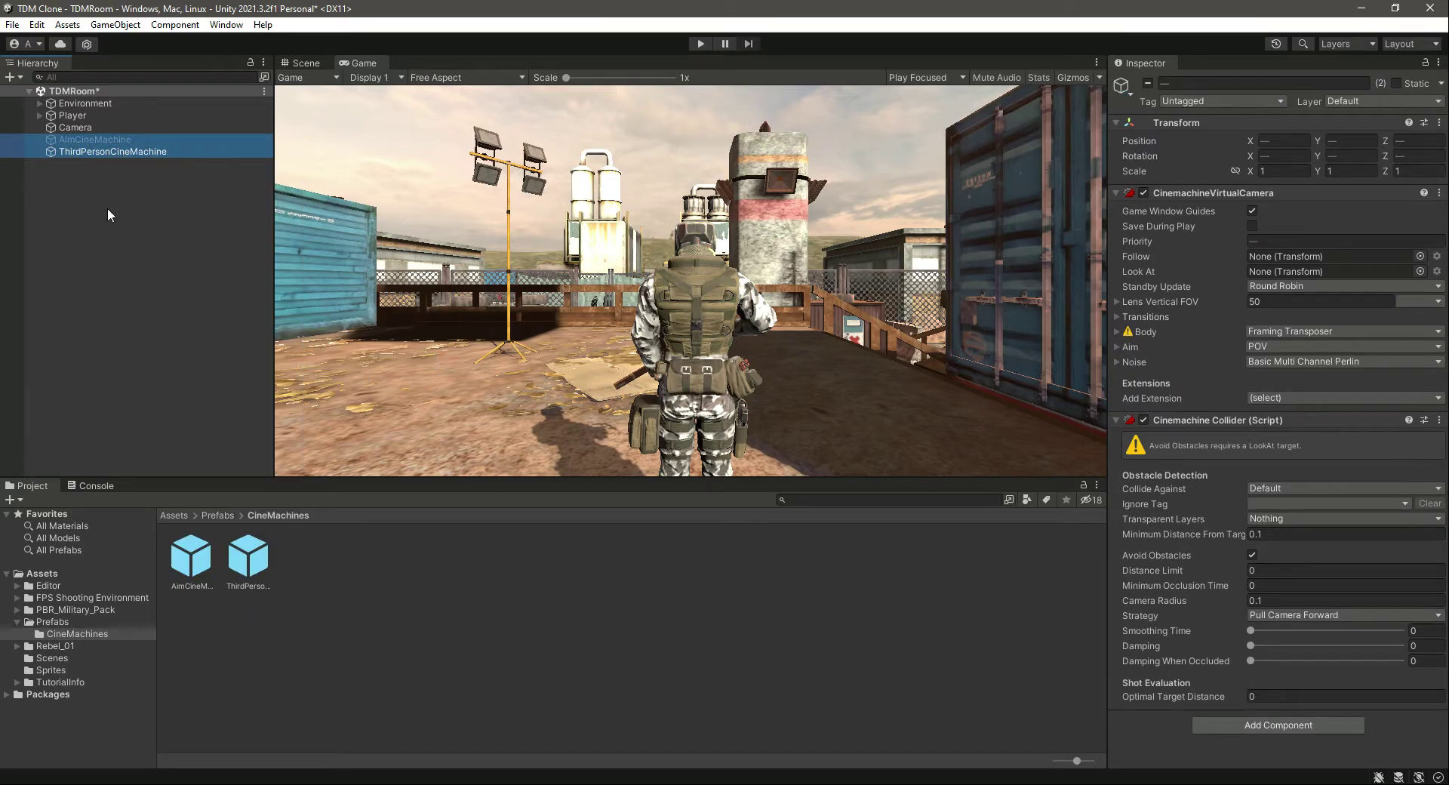
pyautogui.click(92, 140)
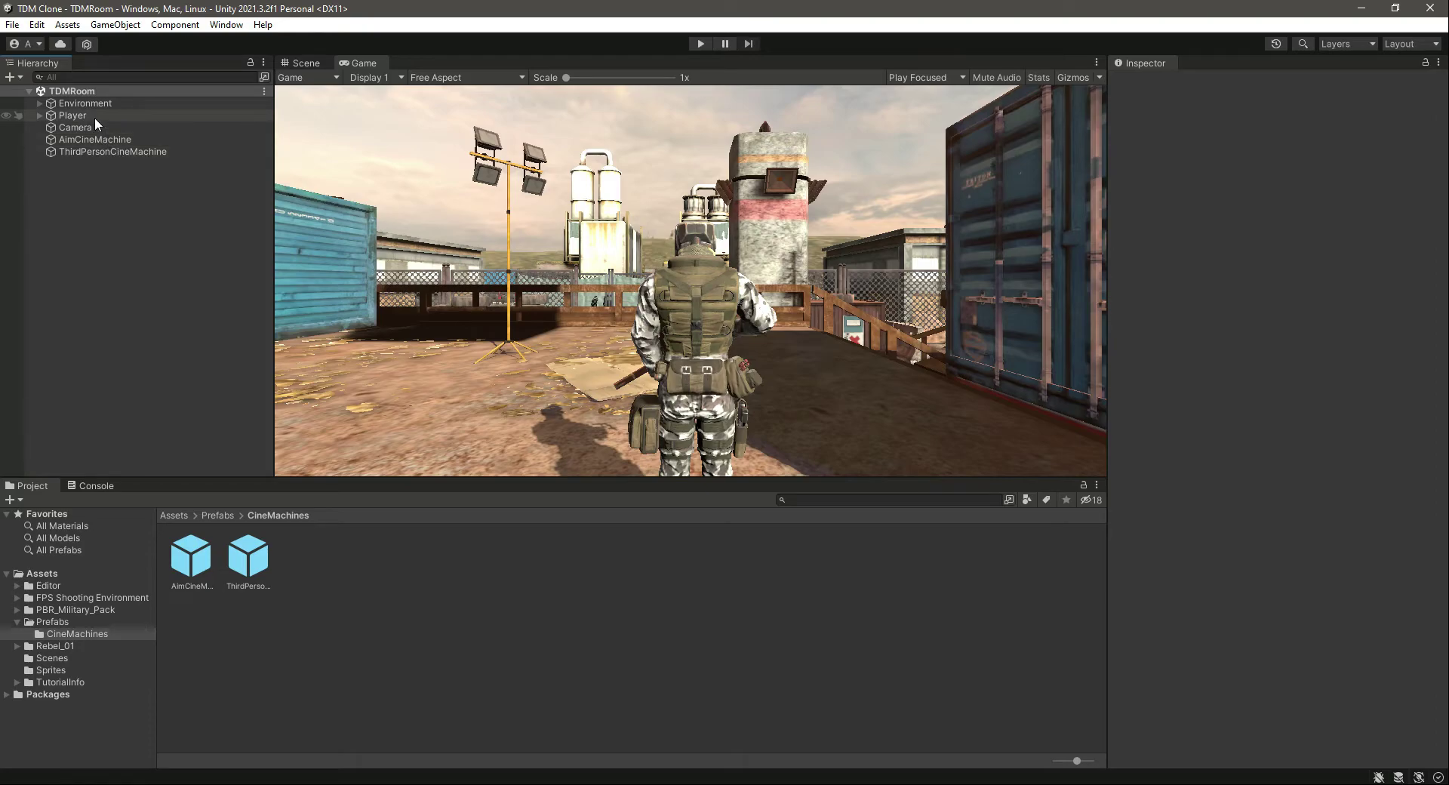
pyautogui.click(113, 151)
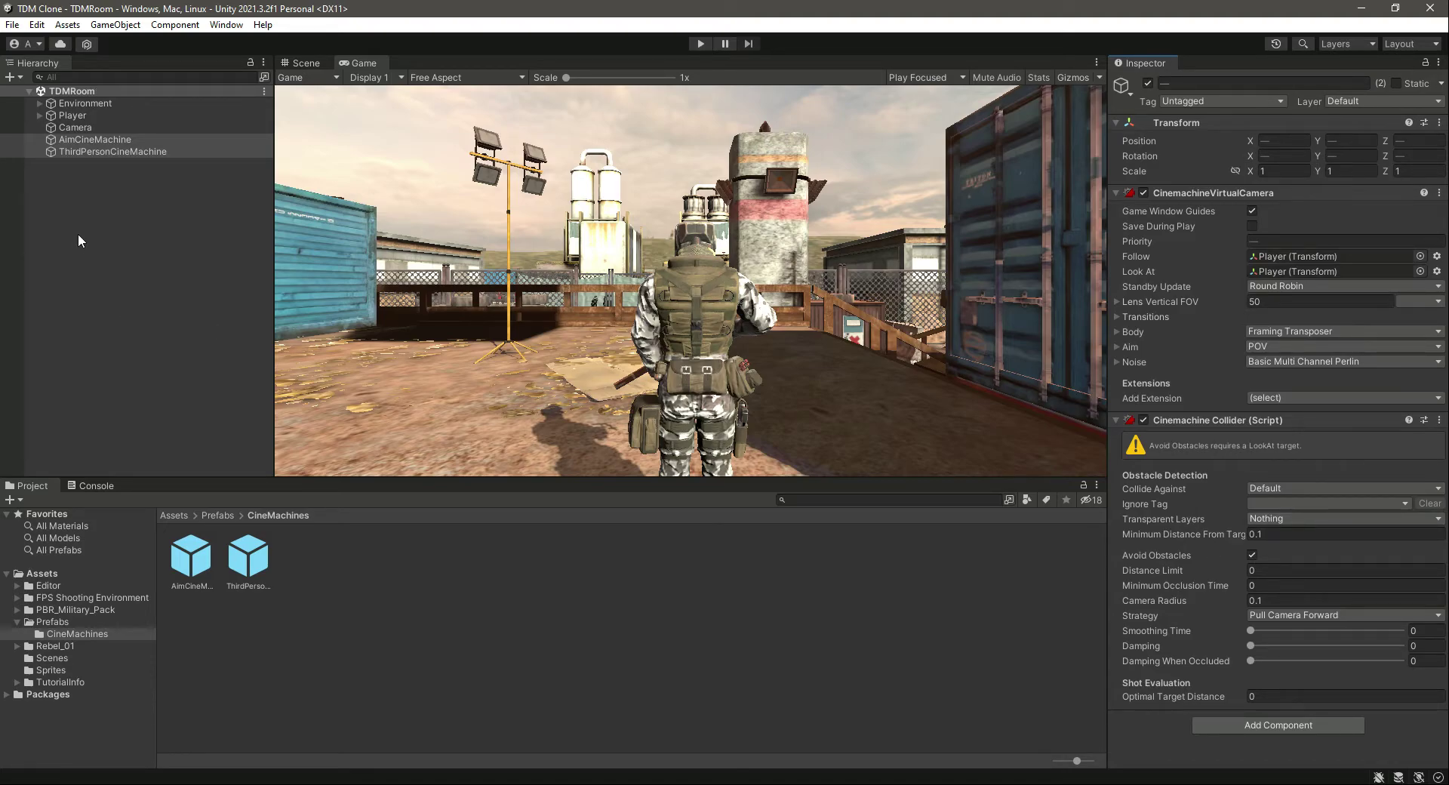
# Step: Add a Cinemachine Brain component to the scene's main Camera
pyautogui.click(73, 114)
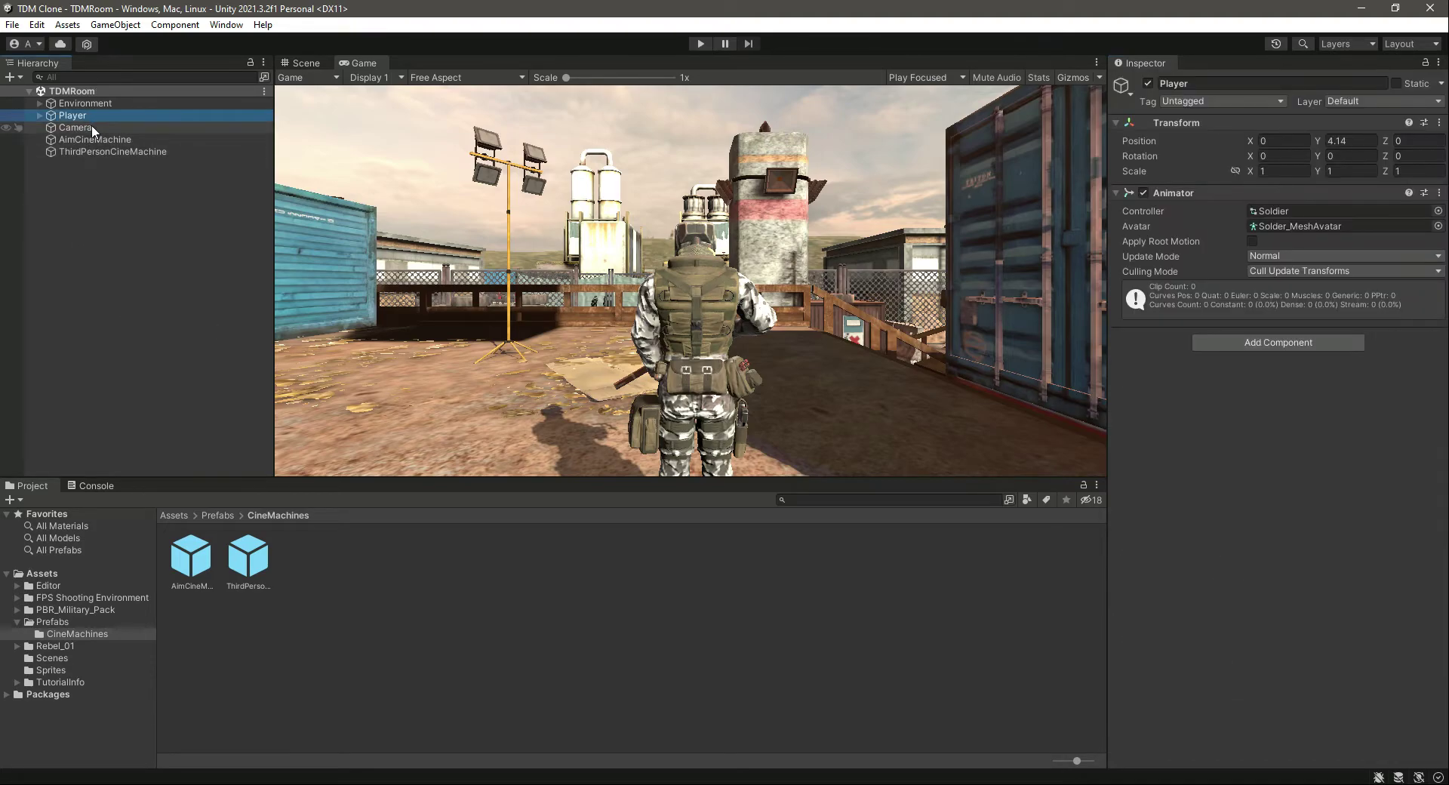
pyautogui.click(76, 127)
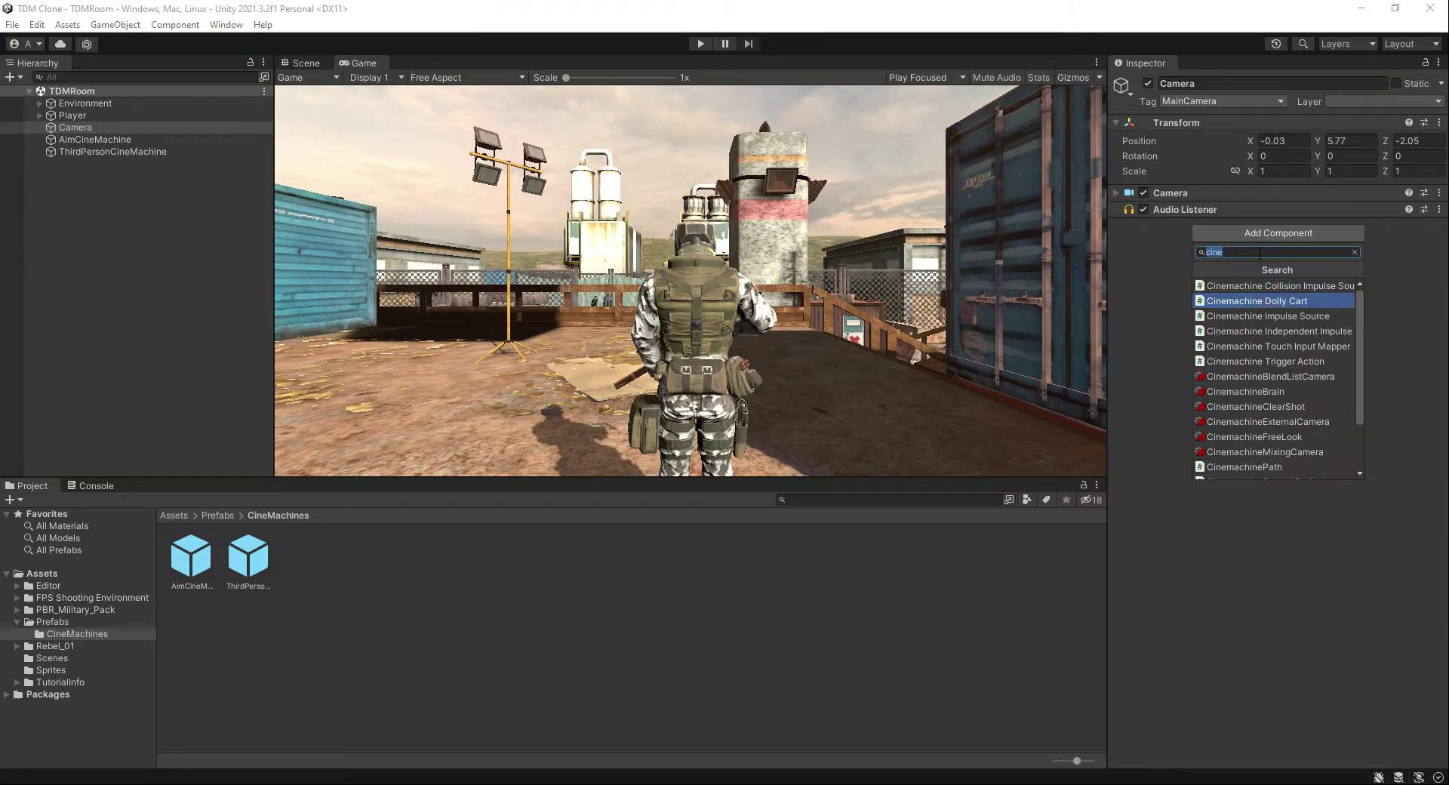
pyautogui.click(1248, 391)
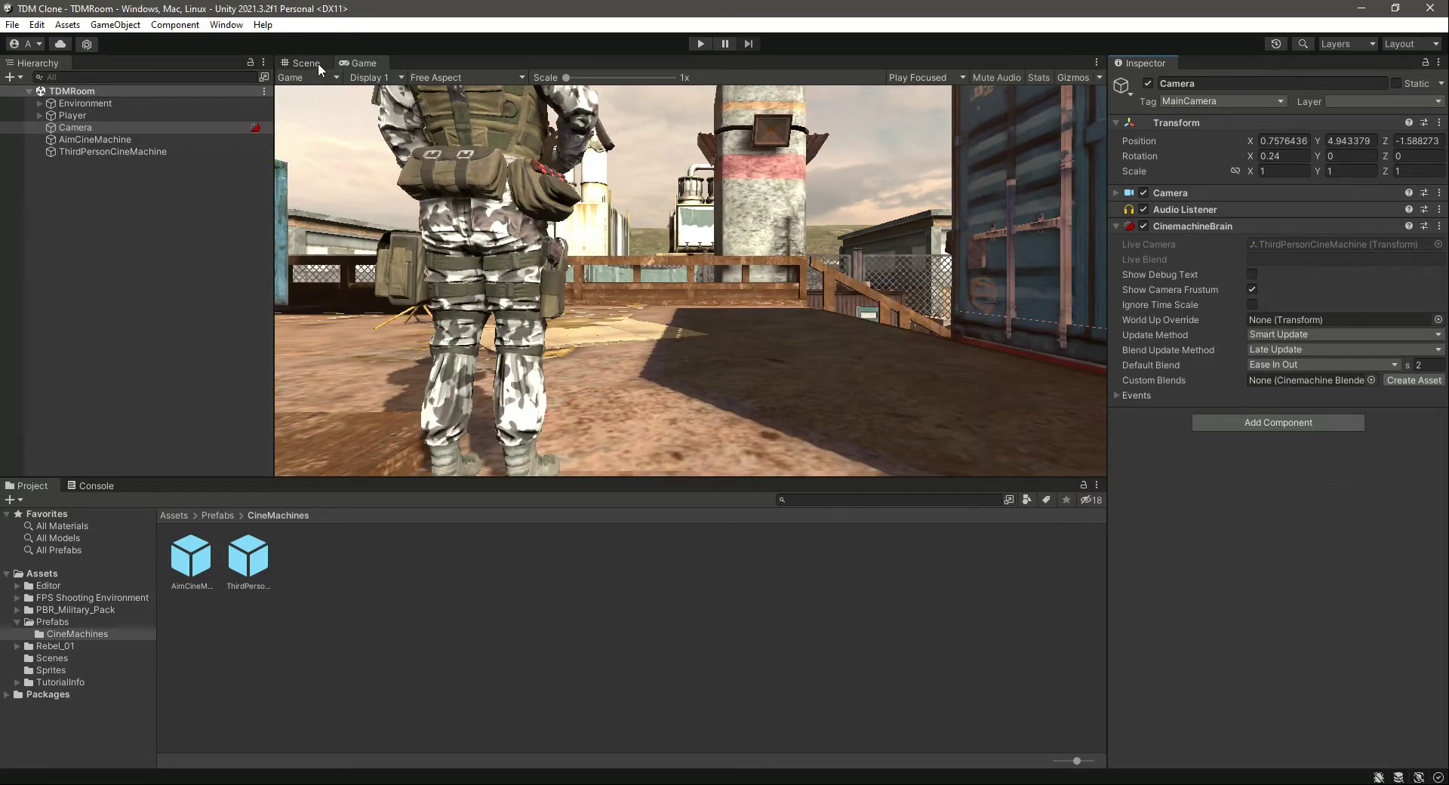
# Step: Play-test the scene through ThirdPersonCineMachine, then stop Play mode
pyautogui.click(700, 44)
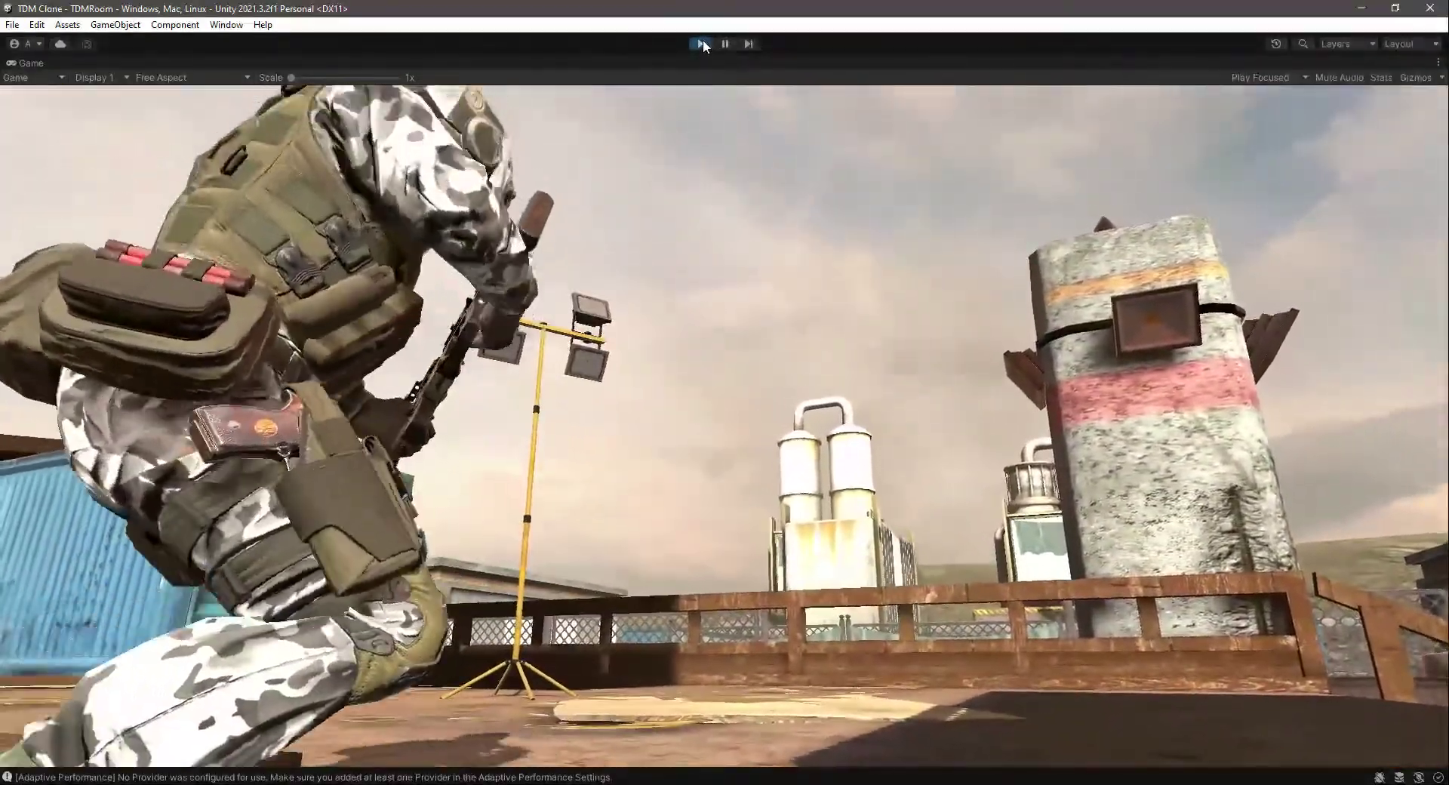
pyautogui.click(701, 43)
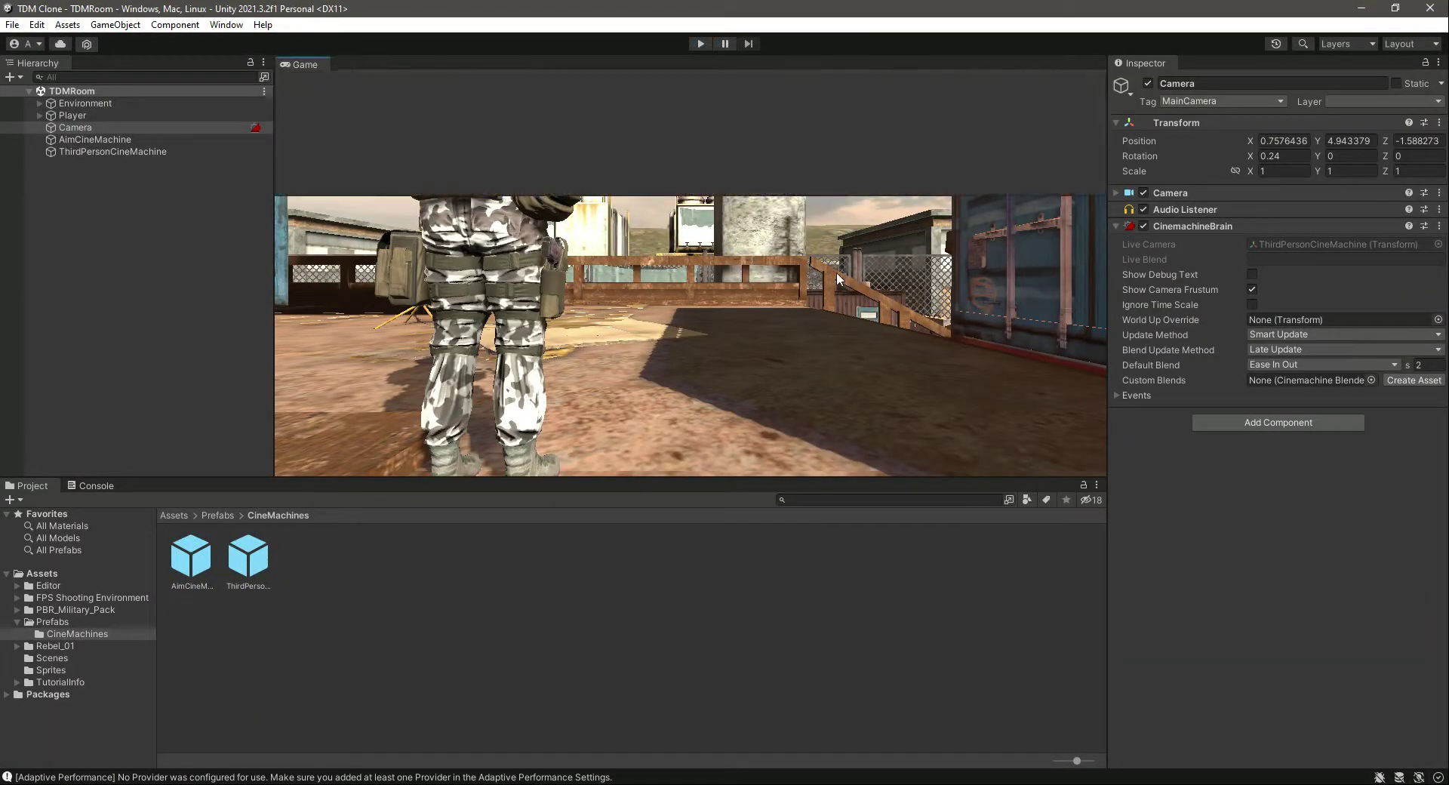
pyautogui.click(305, 63)
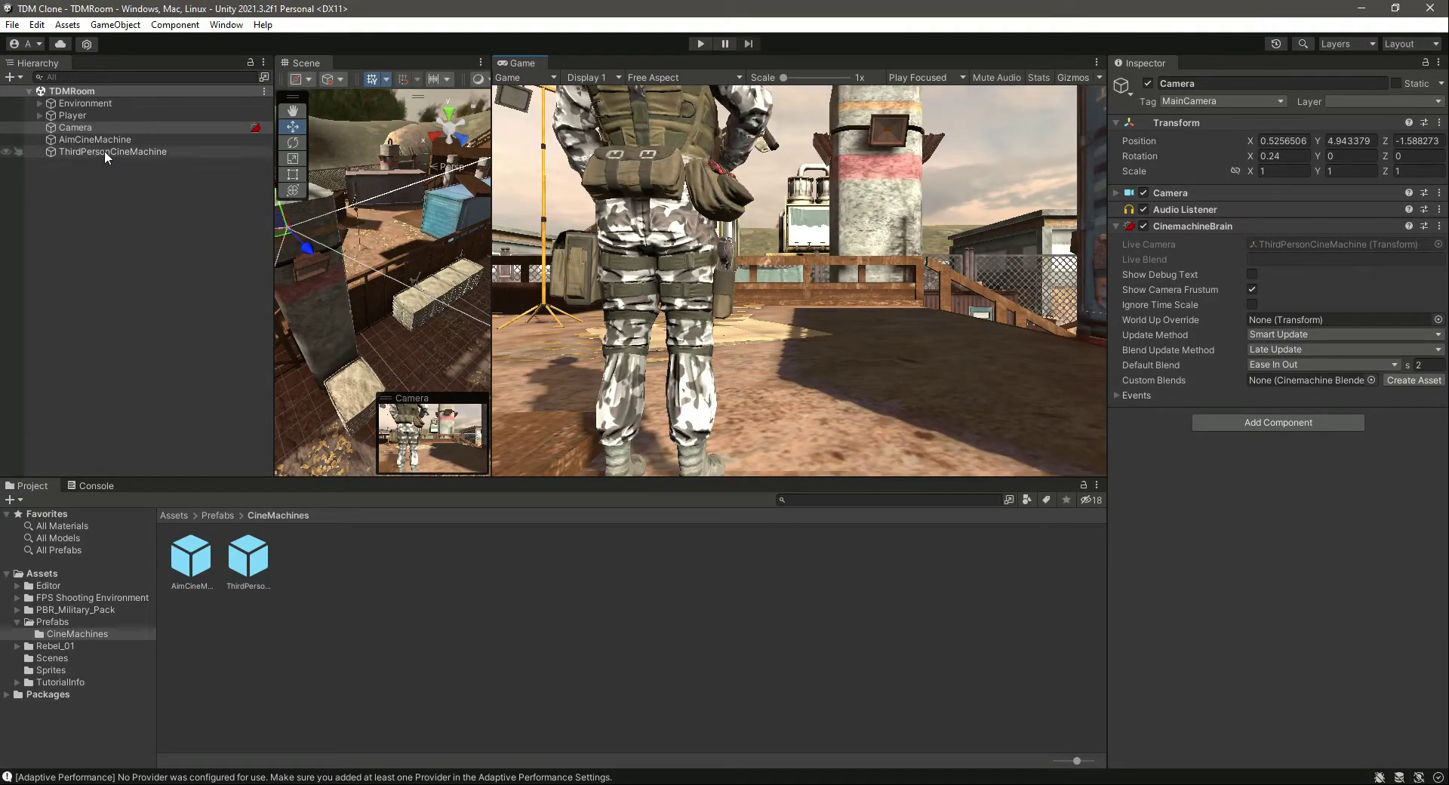
# Step: Check priorities: ThirdPersonCineMachine at 10, AimCineMachine at 9
pyautogui.click(111, 140)
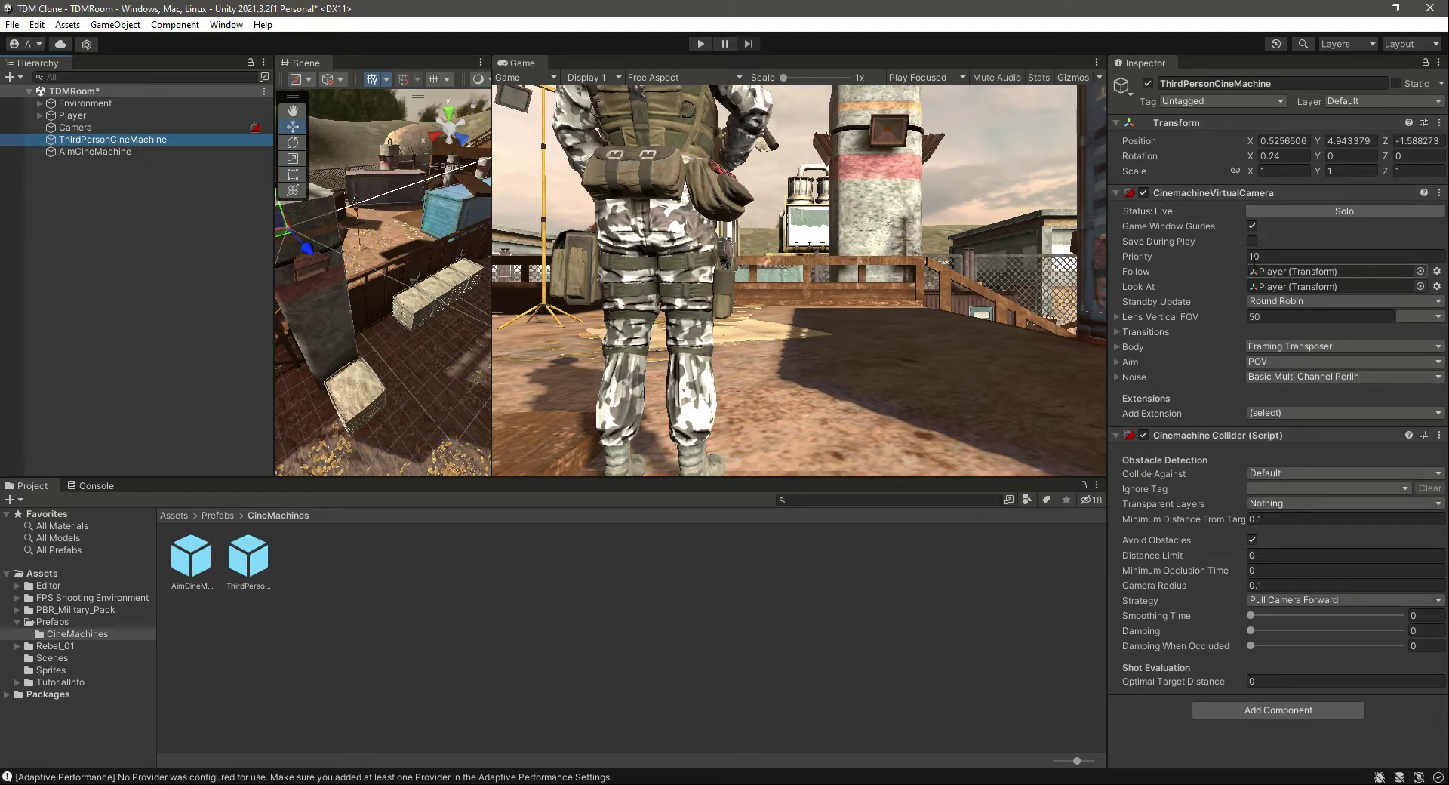
pyautogui.click(94, 151)
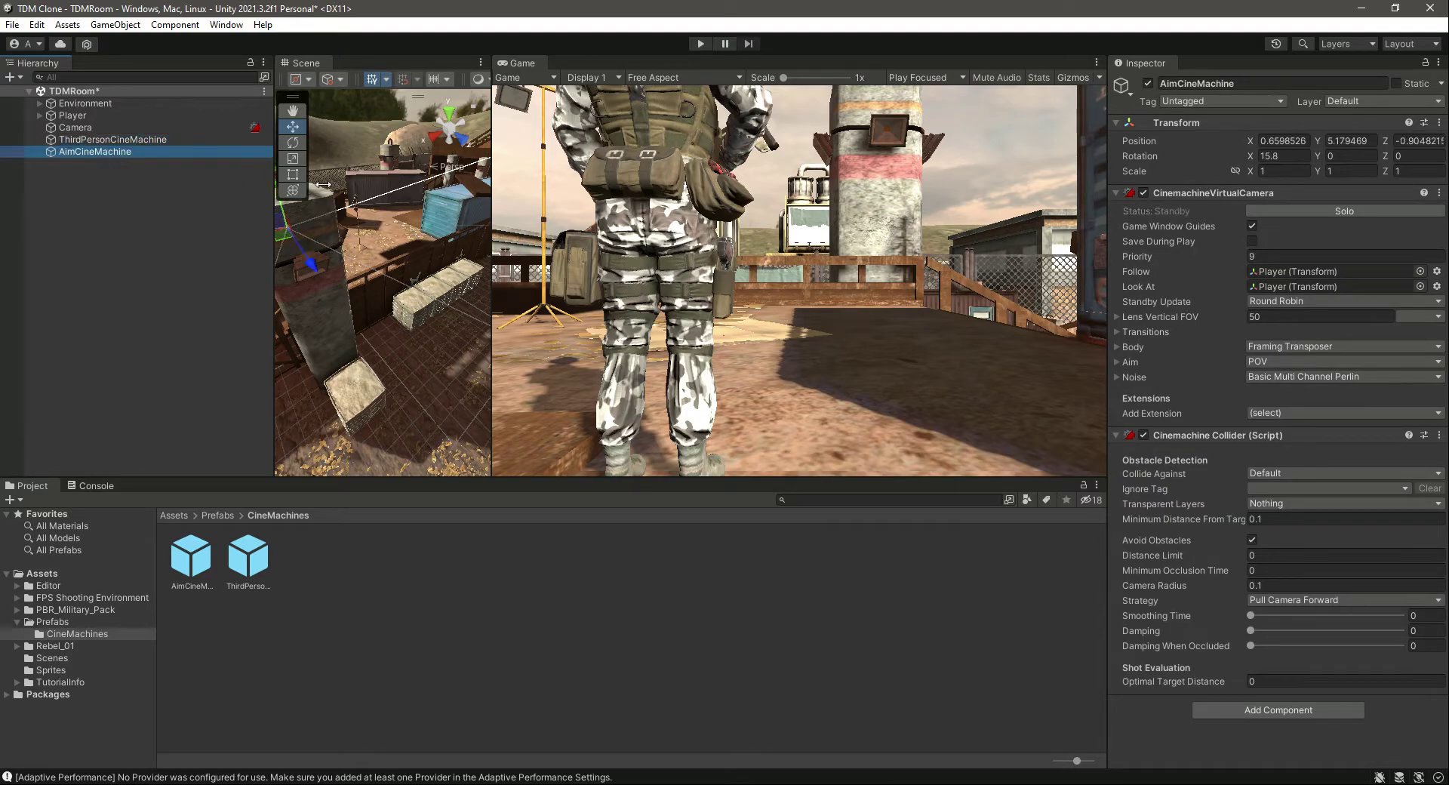
pyautogui.click(112, 138)
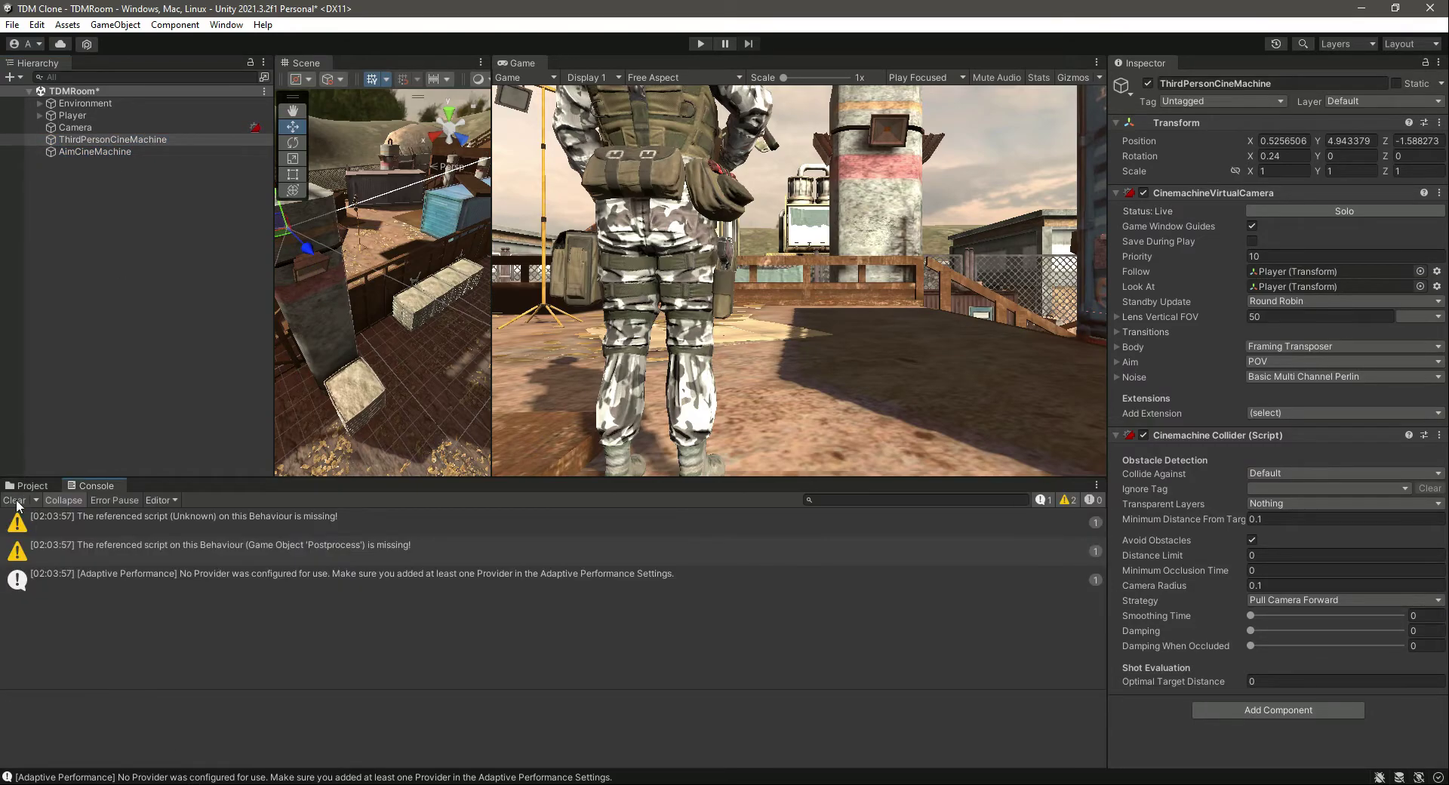
pyautogui.click(32, 485)
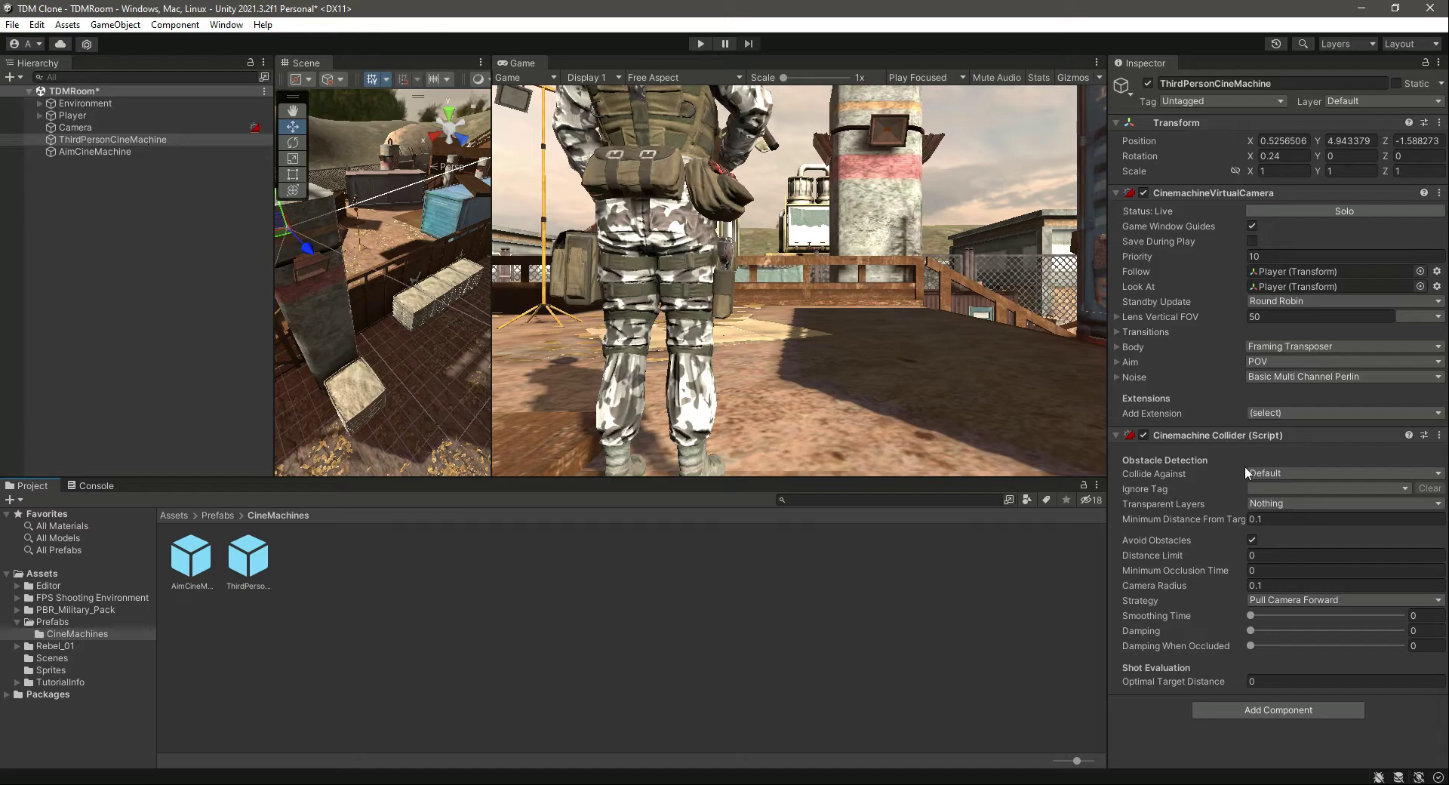
pyautogui.moveTo(753, 350)
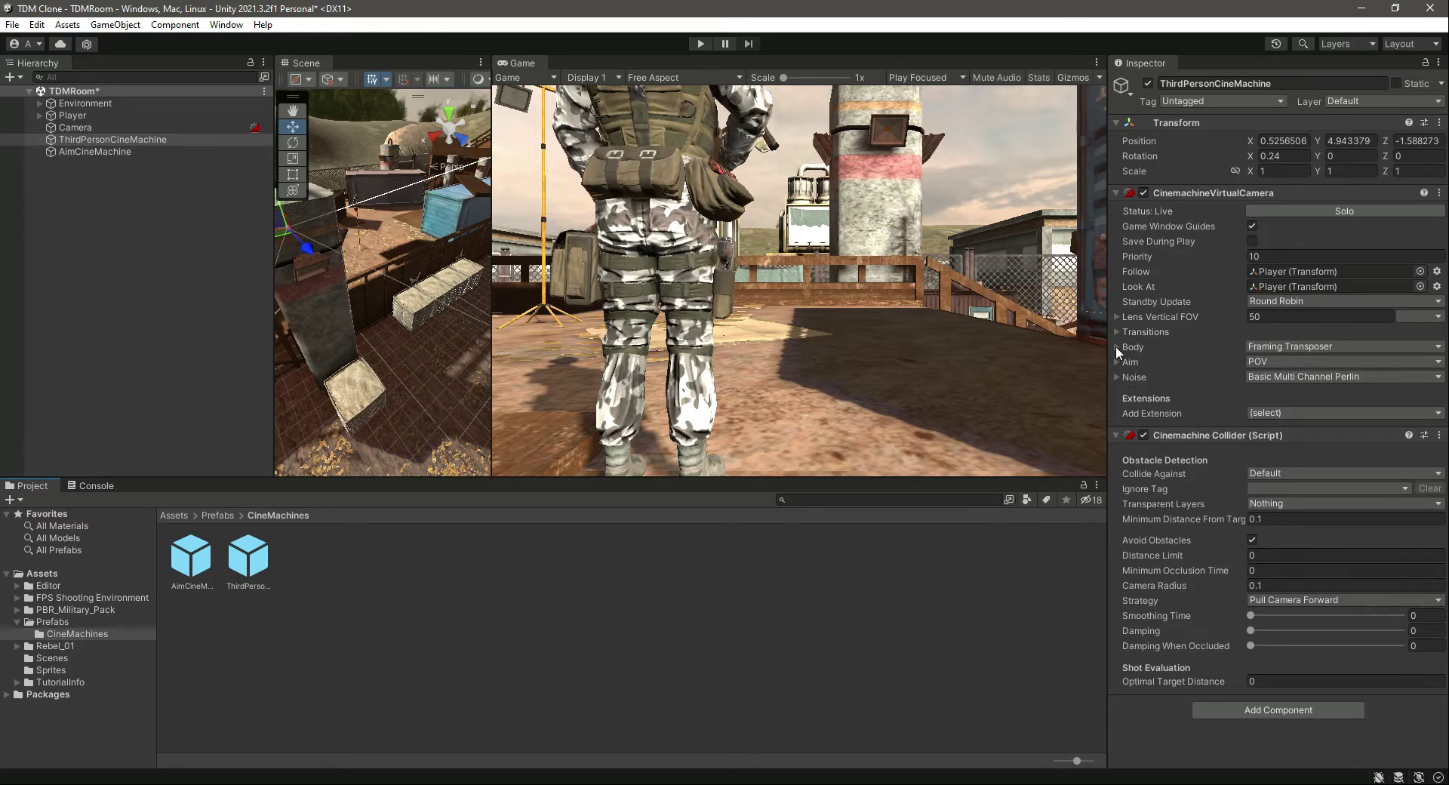
# Step: Tune ThirdPersonCineMachine's Framing Transposer body offsets in Play mode, then reselect the camera
pyautogui.click(1117, 347)
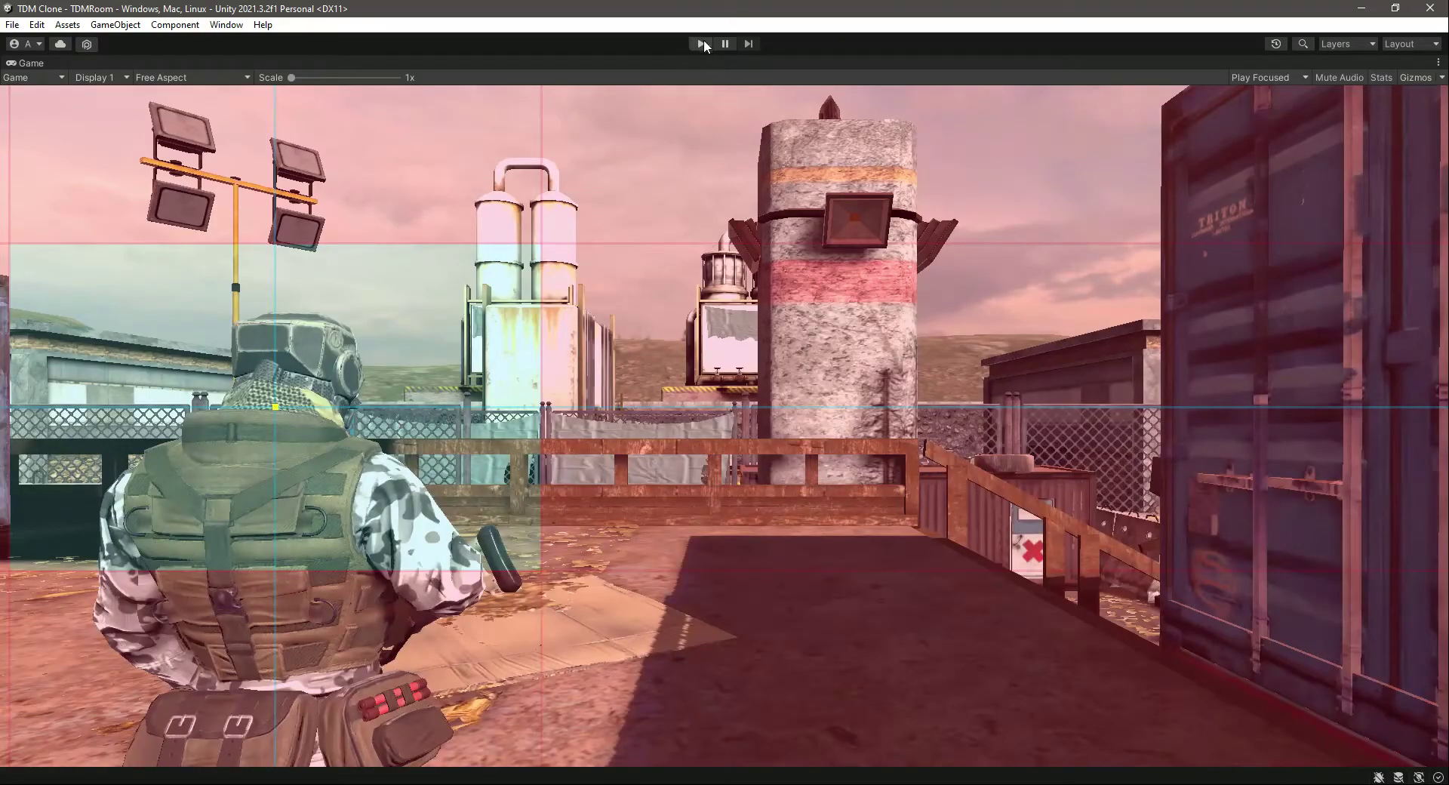
pyautogui.click(700, 44)
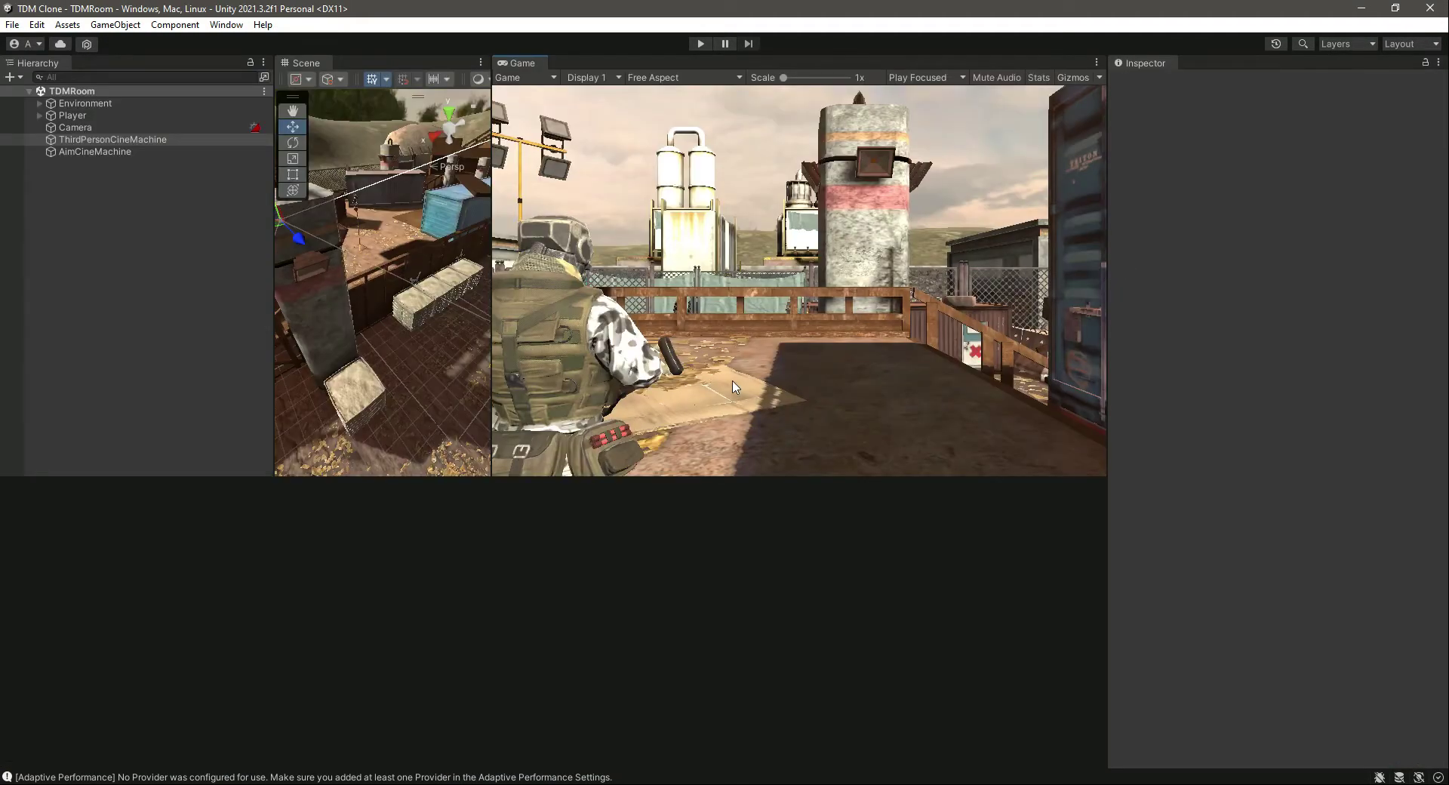
pyautogui.click(113, 139)
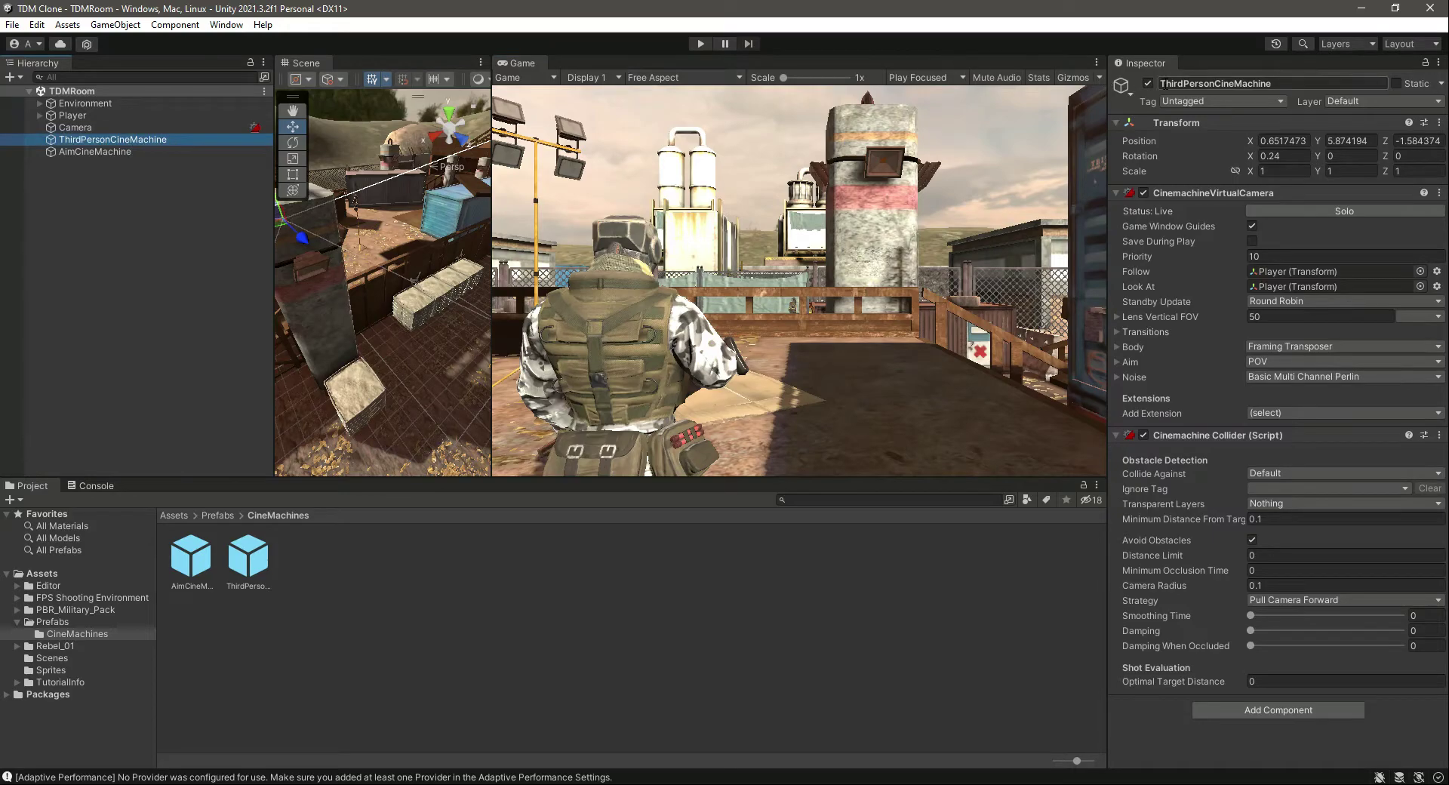
# Step: Tune AimCineMachine Screen X/Y and offset with ThirdPersonCineMachine off, then re-enable it
pyautogui.click(93, 151)
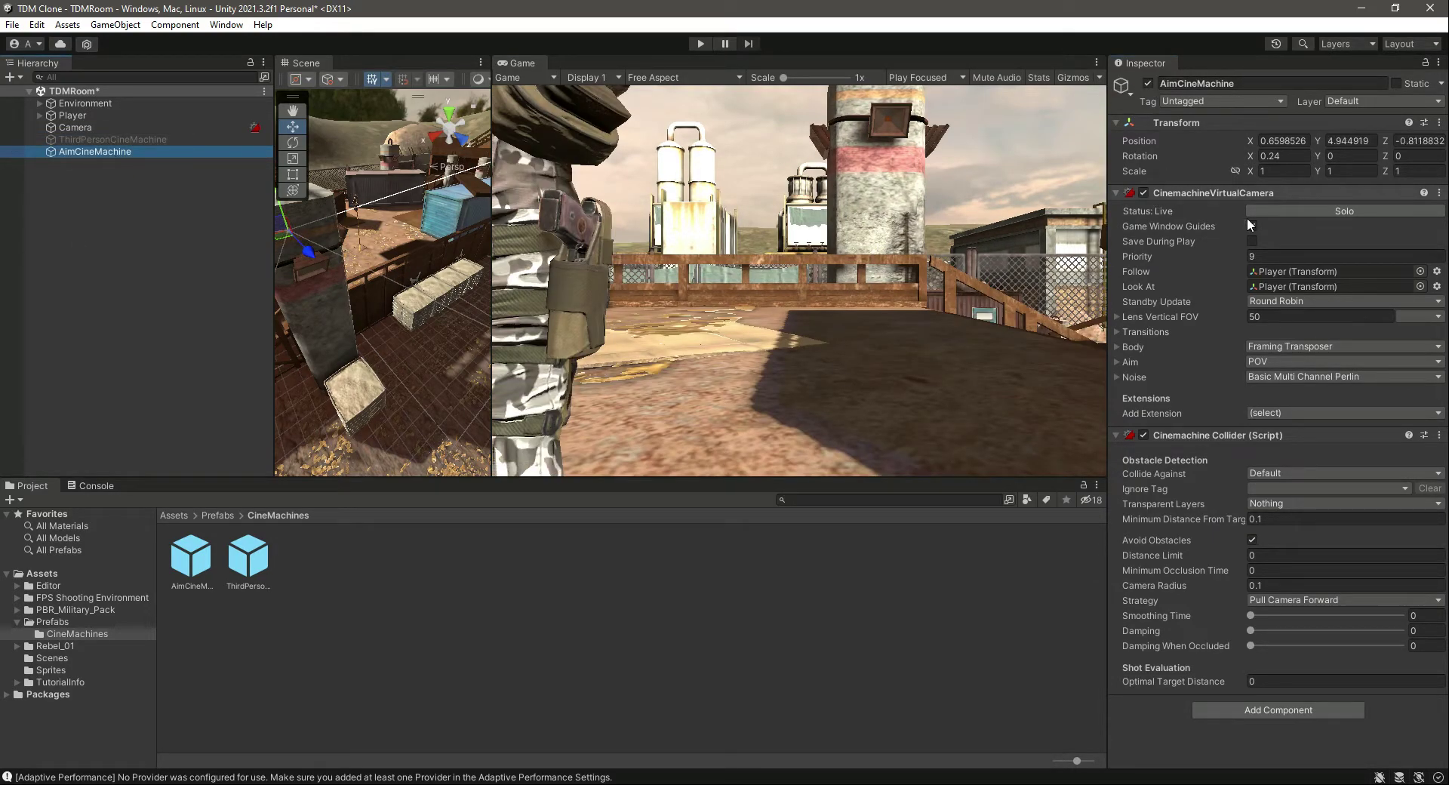
pyautogui.click(1119, 346)
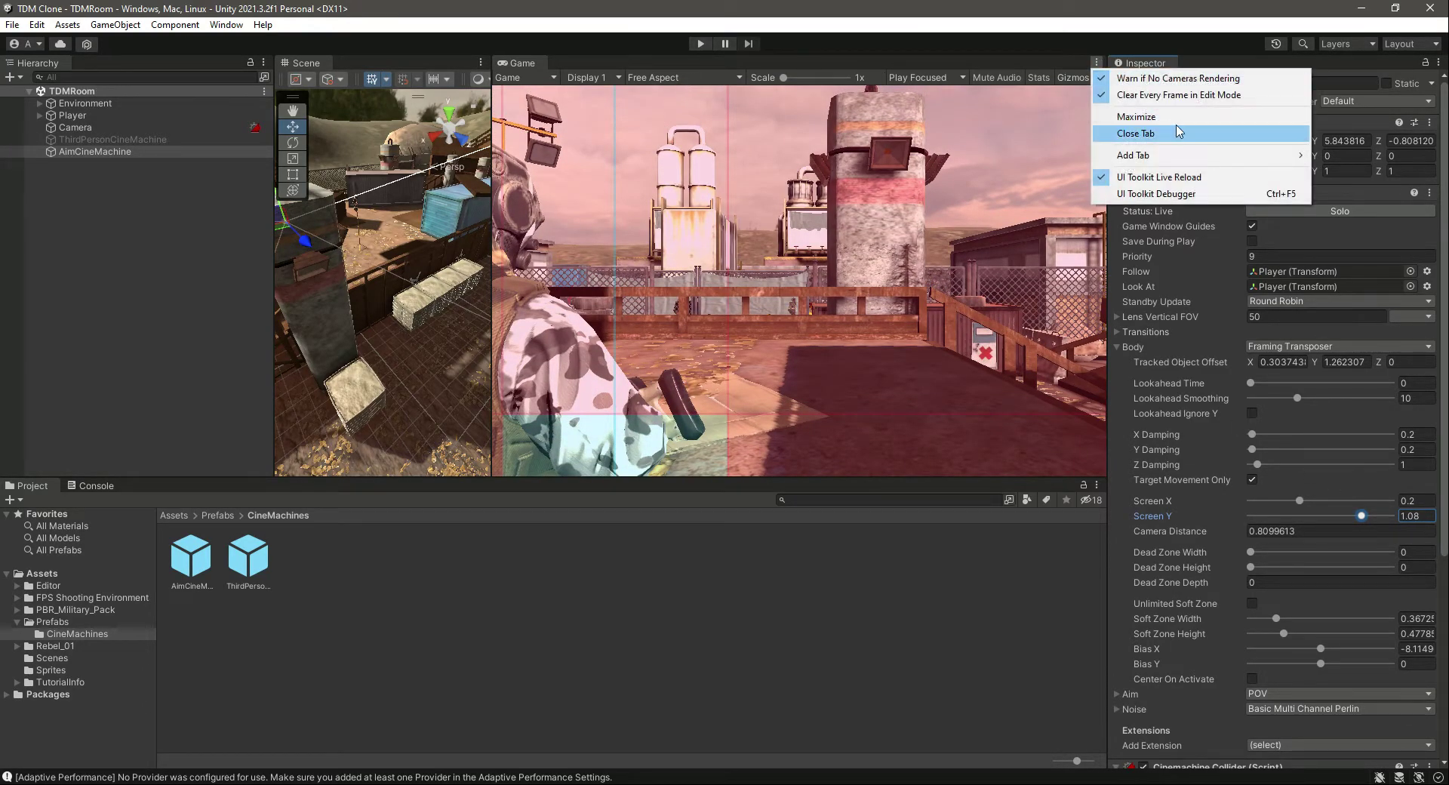
pyautogui.click(1136, 116)
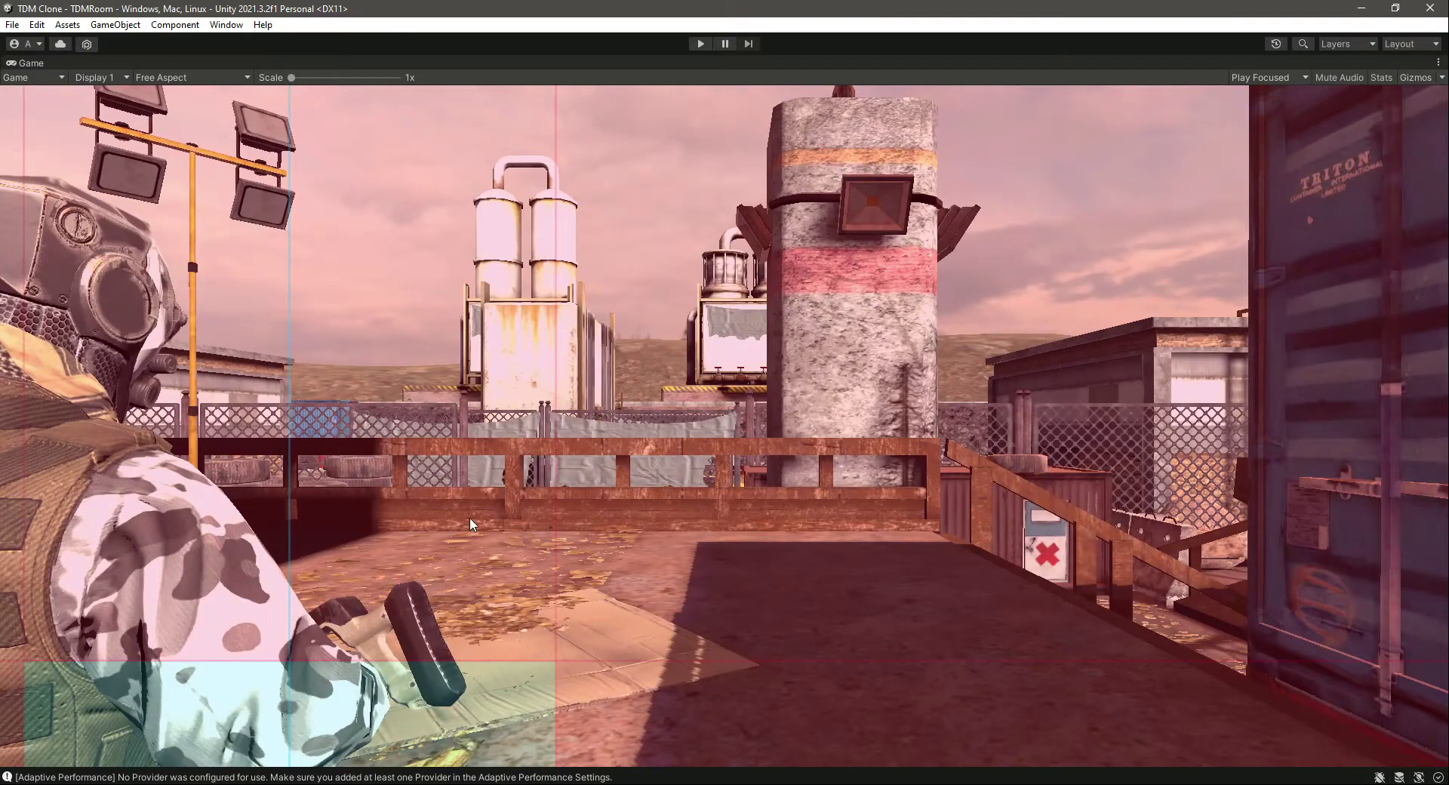
pyautogui.moveTo(1349, 69)
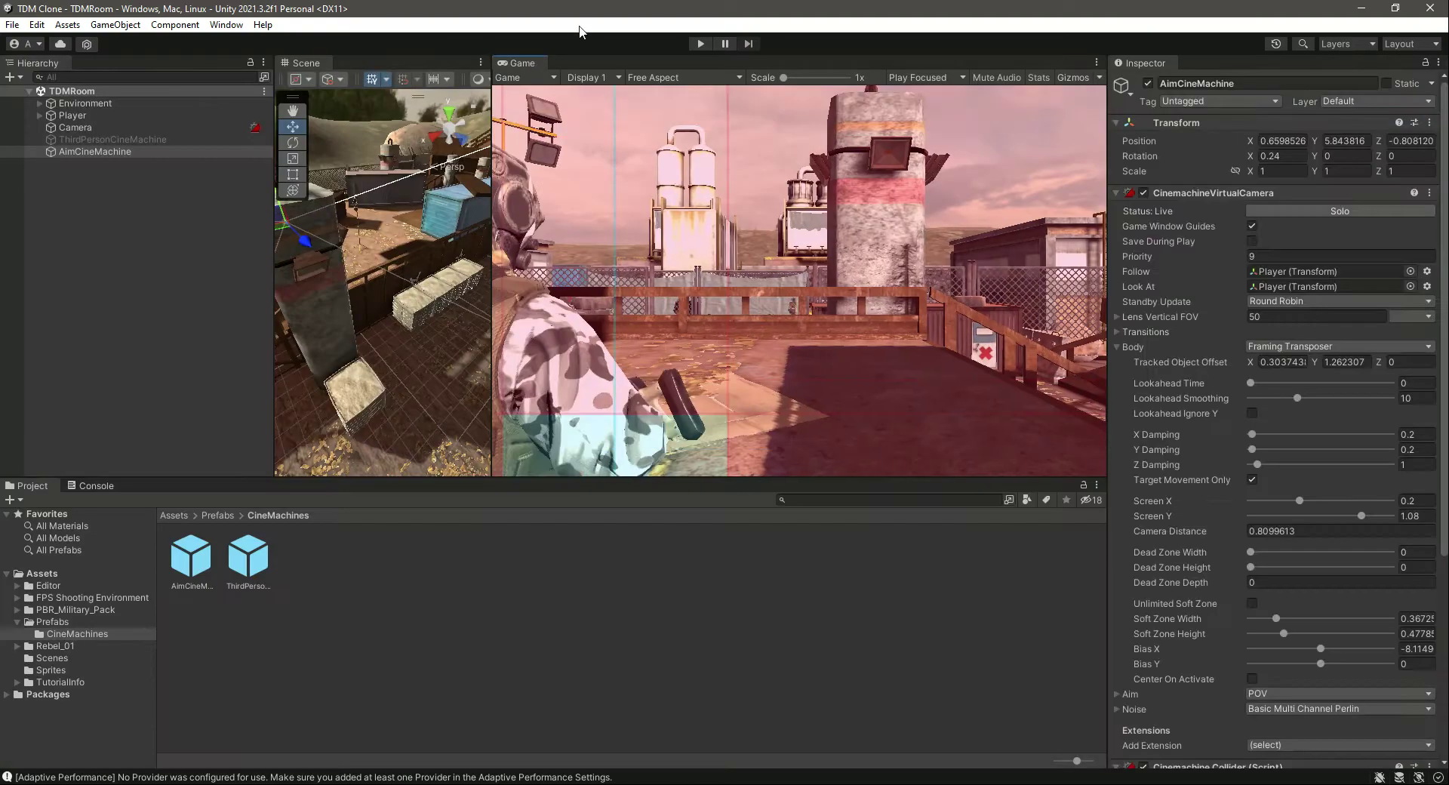
pyautogui.click(112, 139)
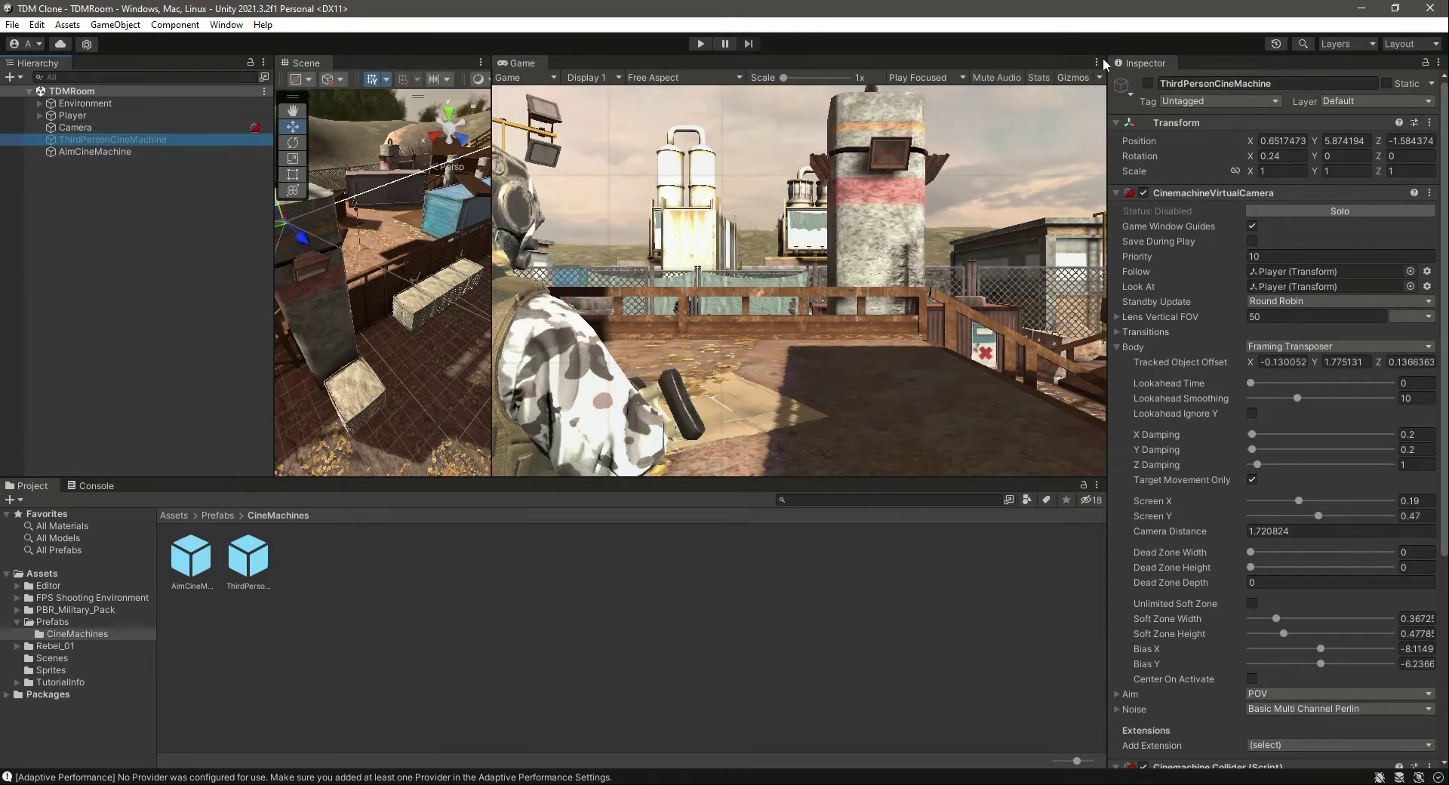
pyautogui.click(94, 151)
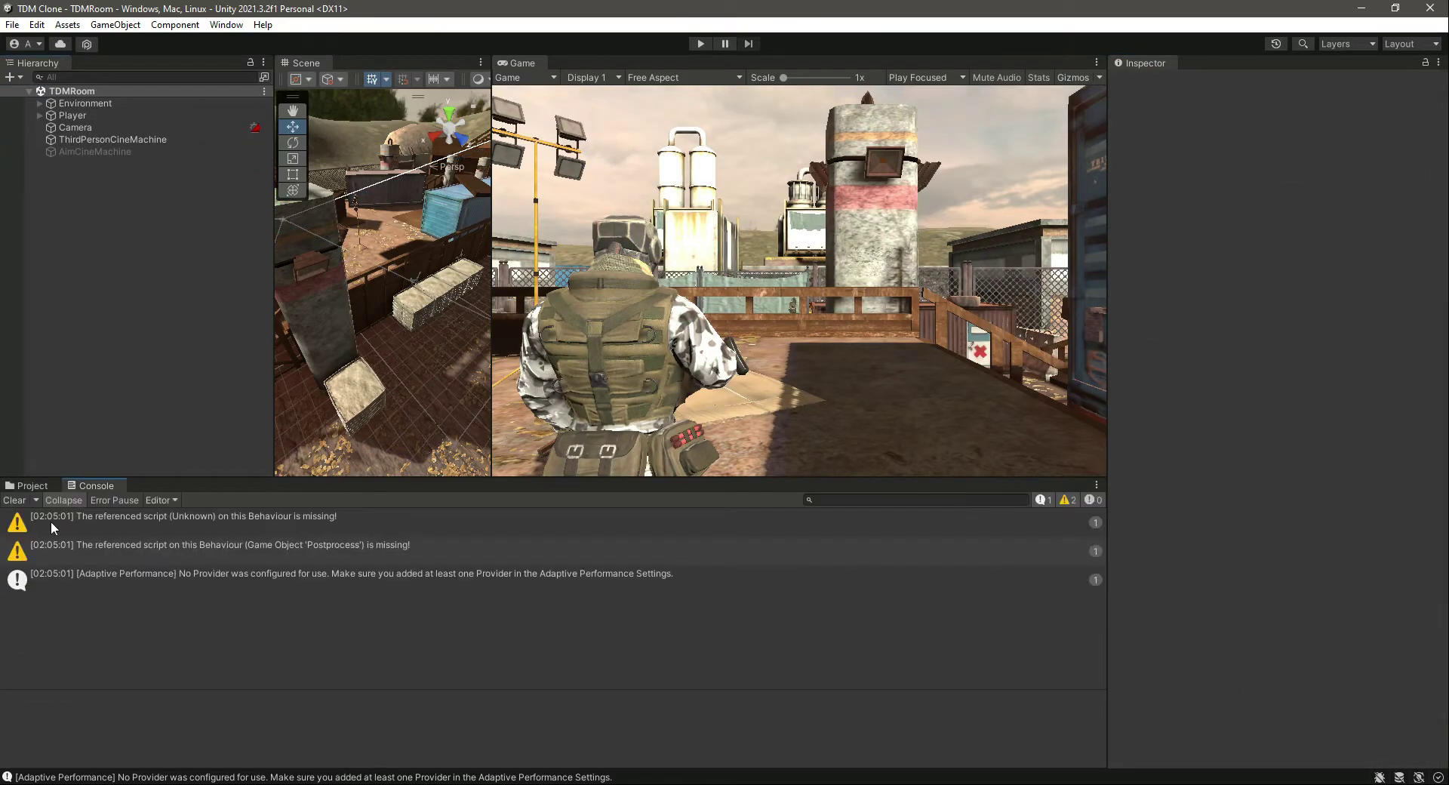
# Step: Select both camera prefabs in CineMachines, then inspect AimCineMachine alone
pyautogui.click(32, 485)
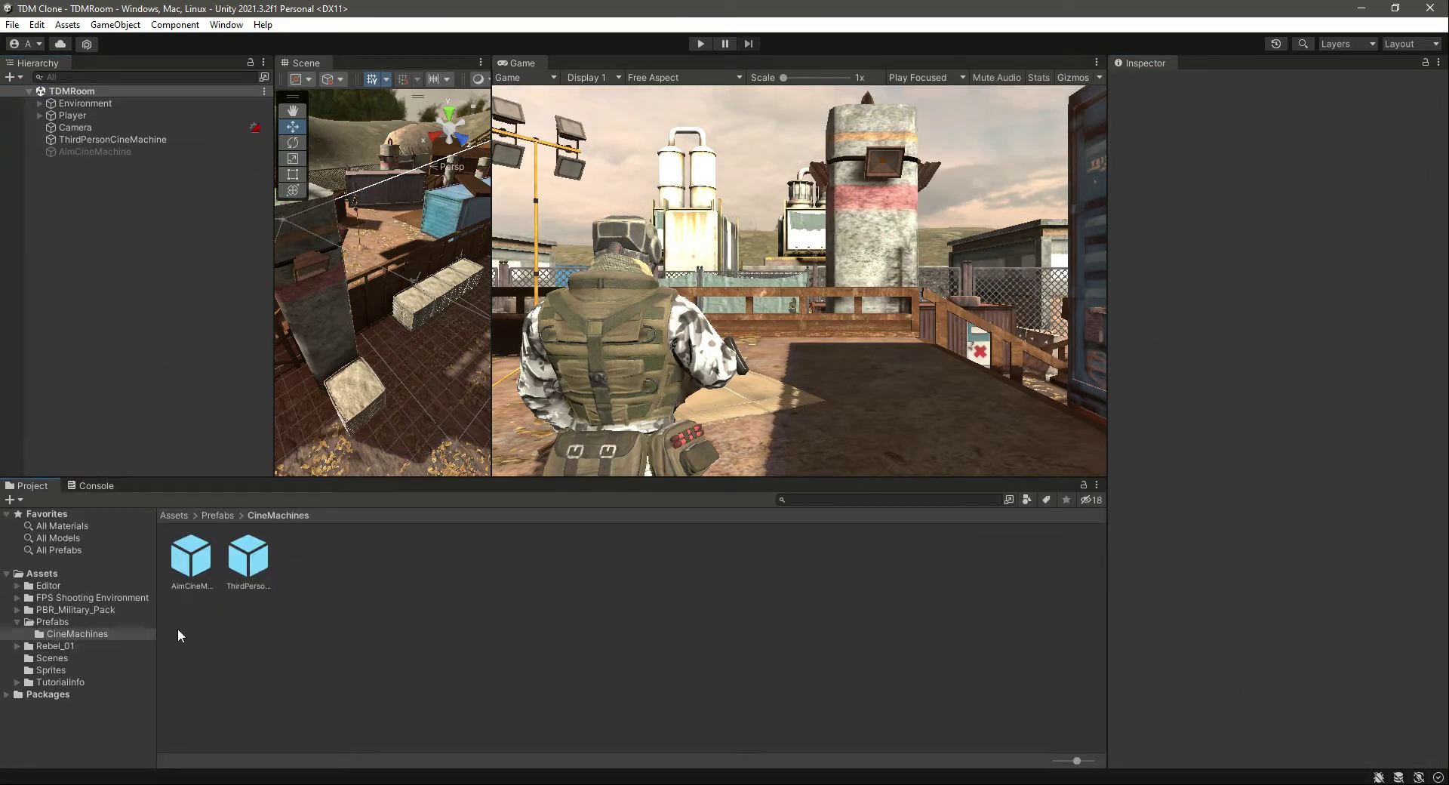
pyautogui.moveTo(267, 579)
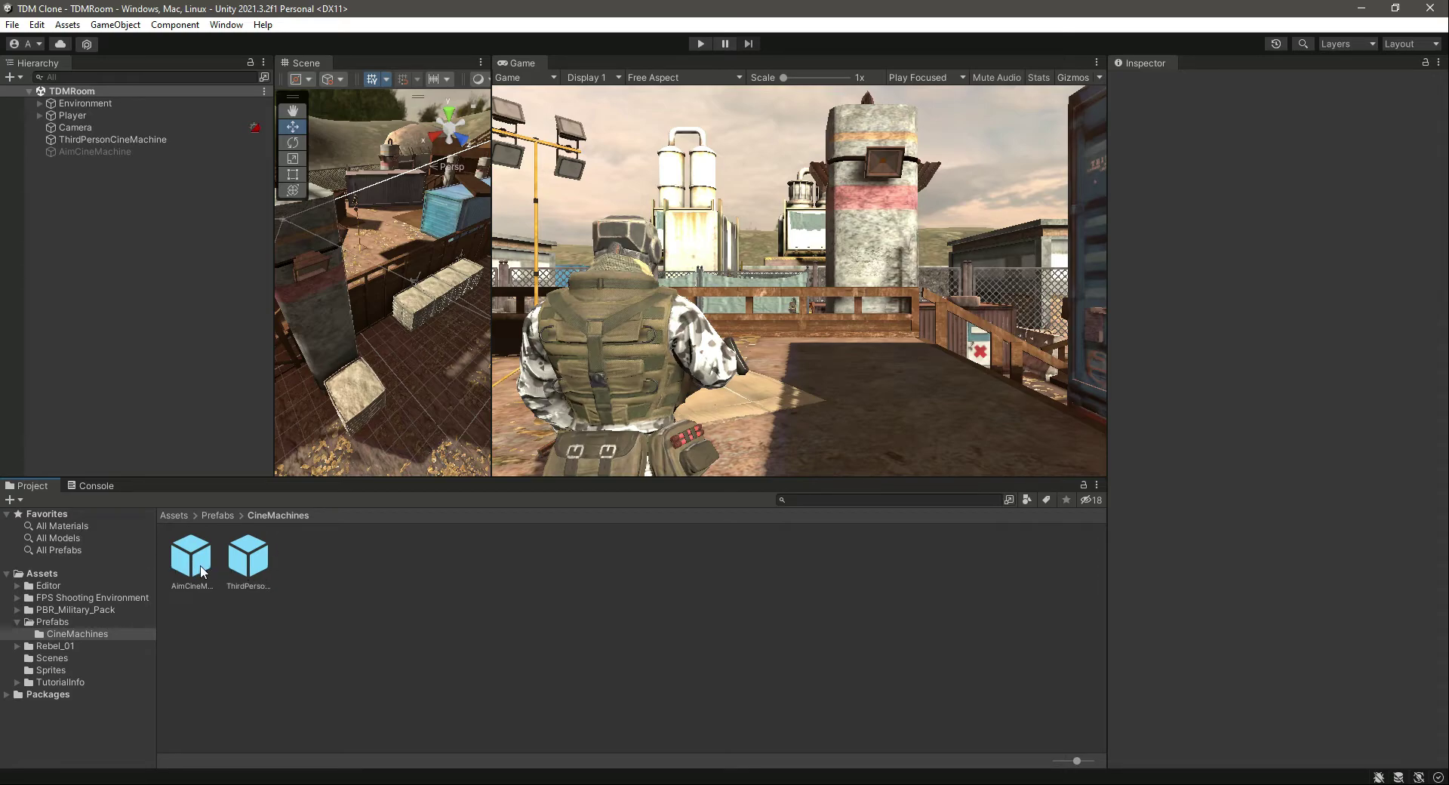
pyautogui.click(247, 558)
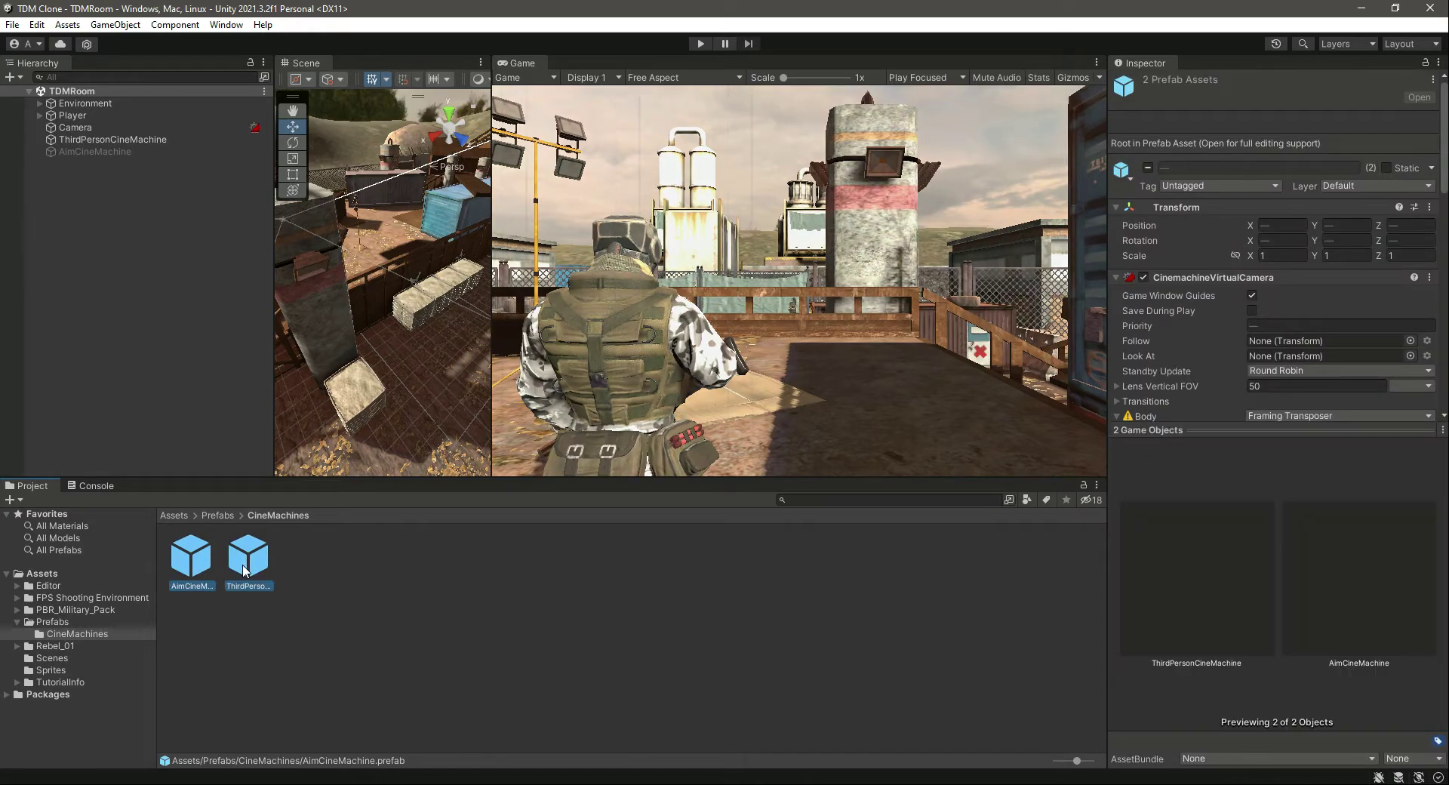
pyautogui.click(191, 558)
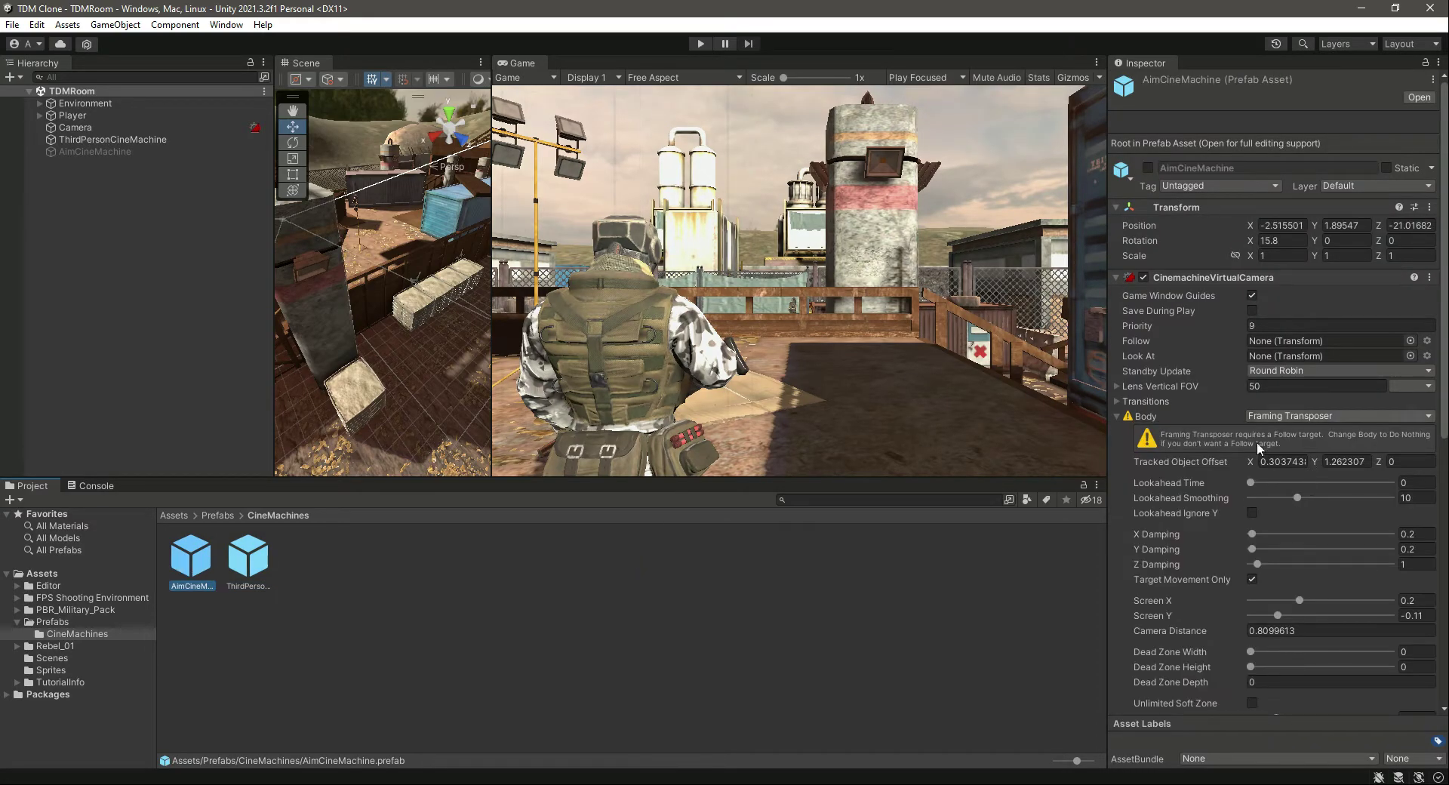
pyautogui.moveTo(1264, 610)
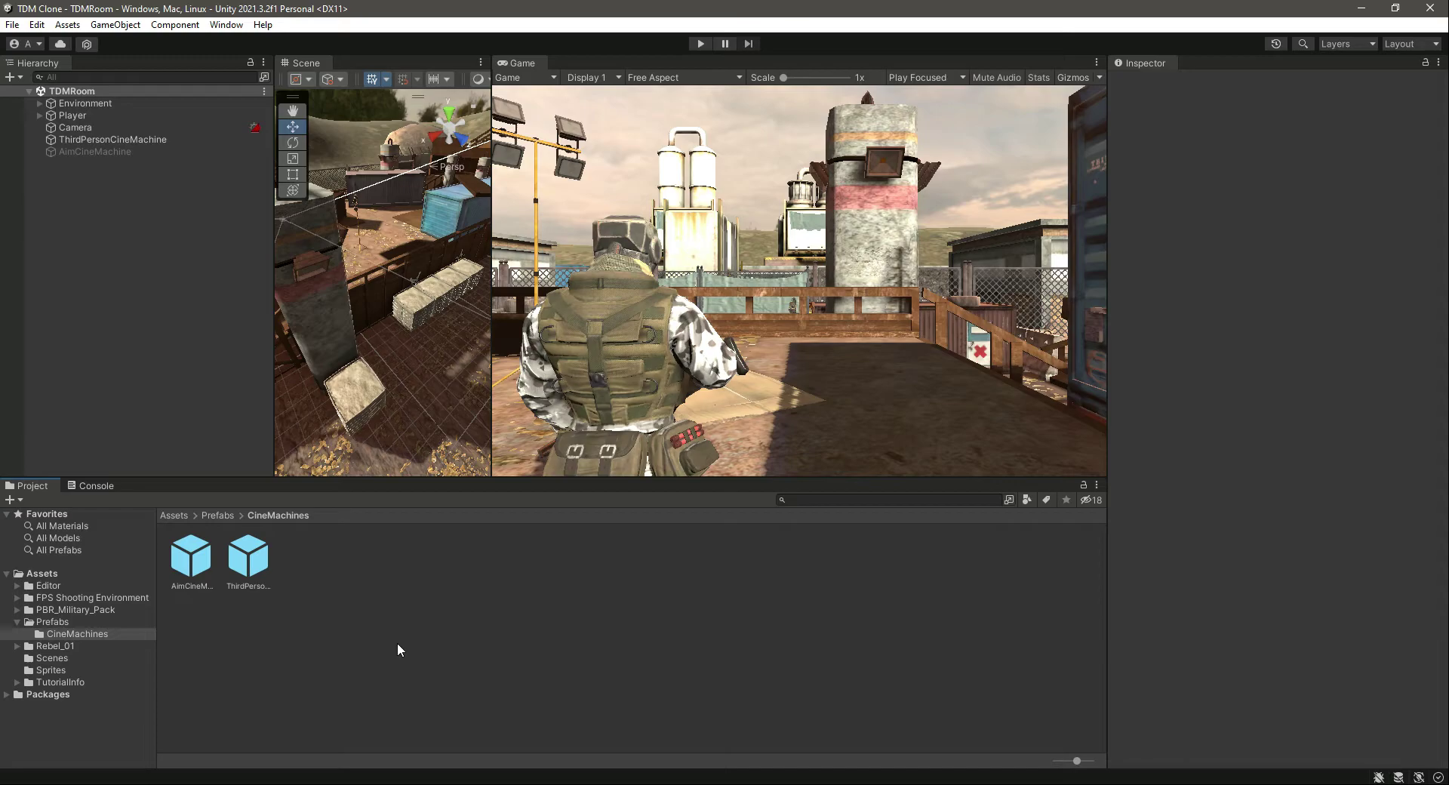
pyautogui.moveTo(266, 559)
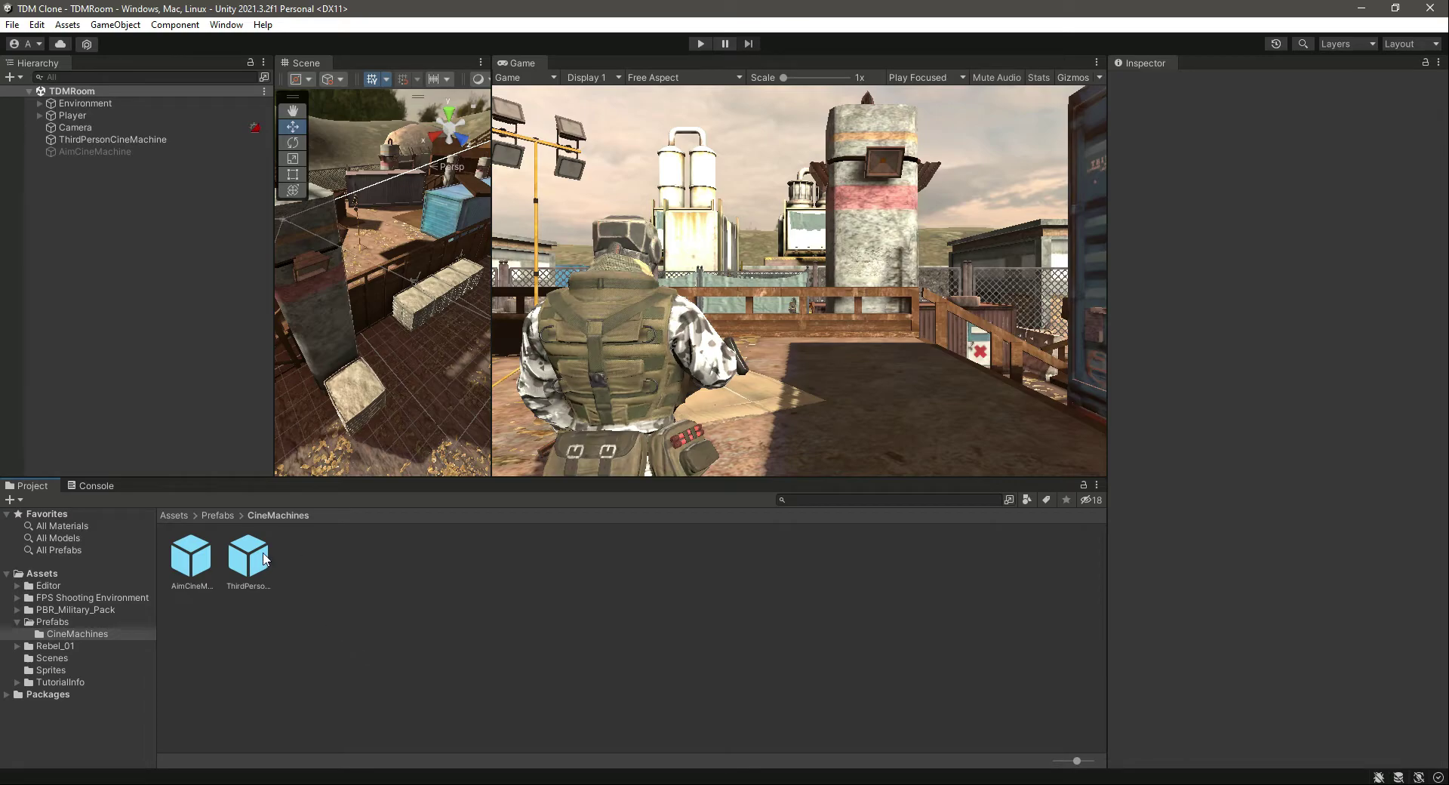
pyautogui.moveTo(191, 558)
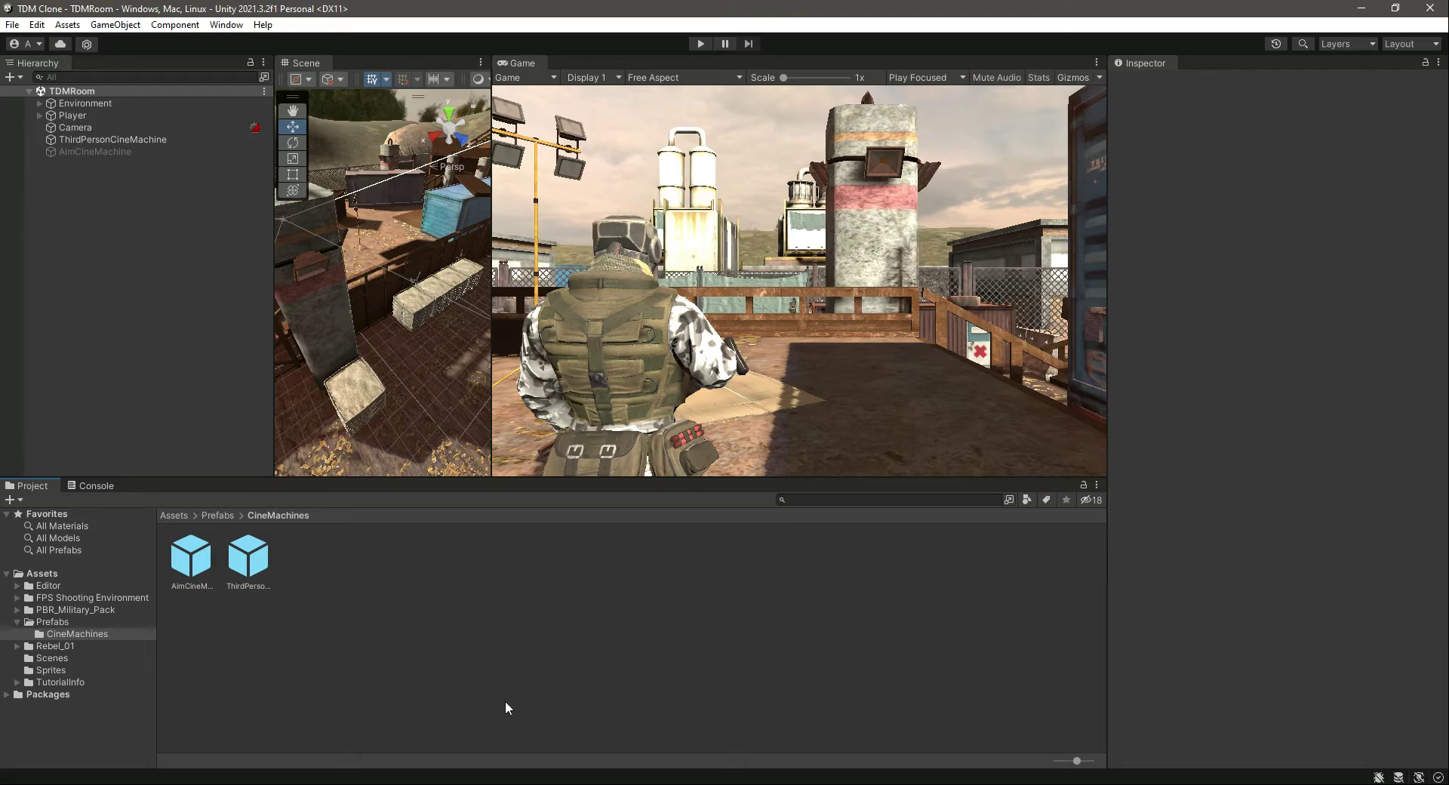
pyautogui.moveTo(443, 154)
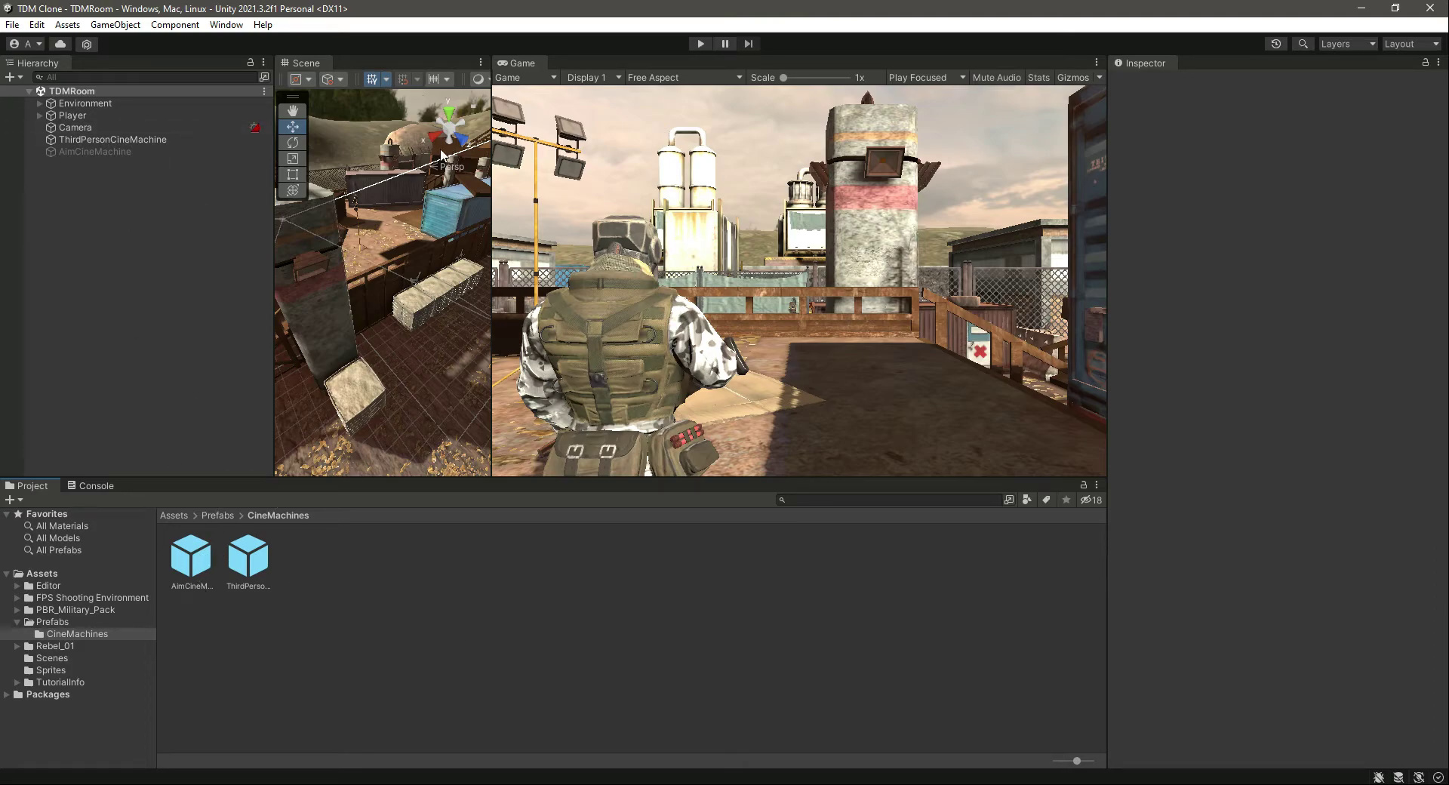
pyautogui.moveTo(260, 250)
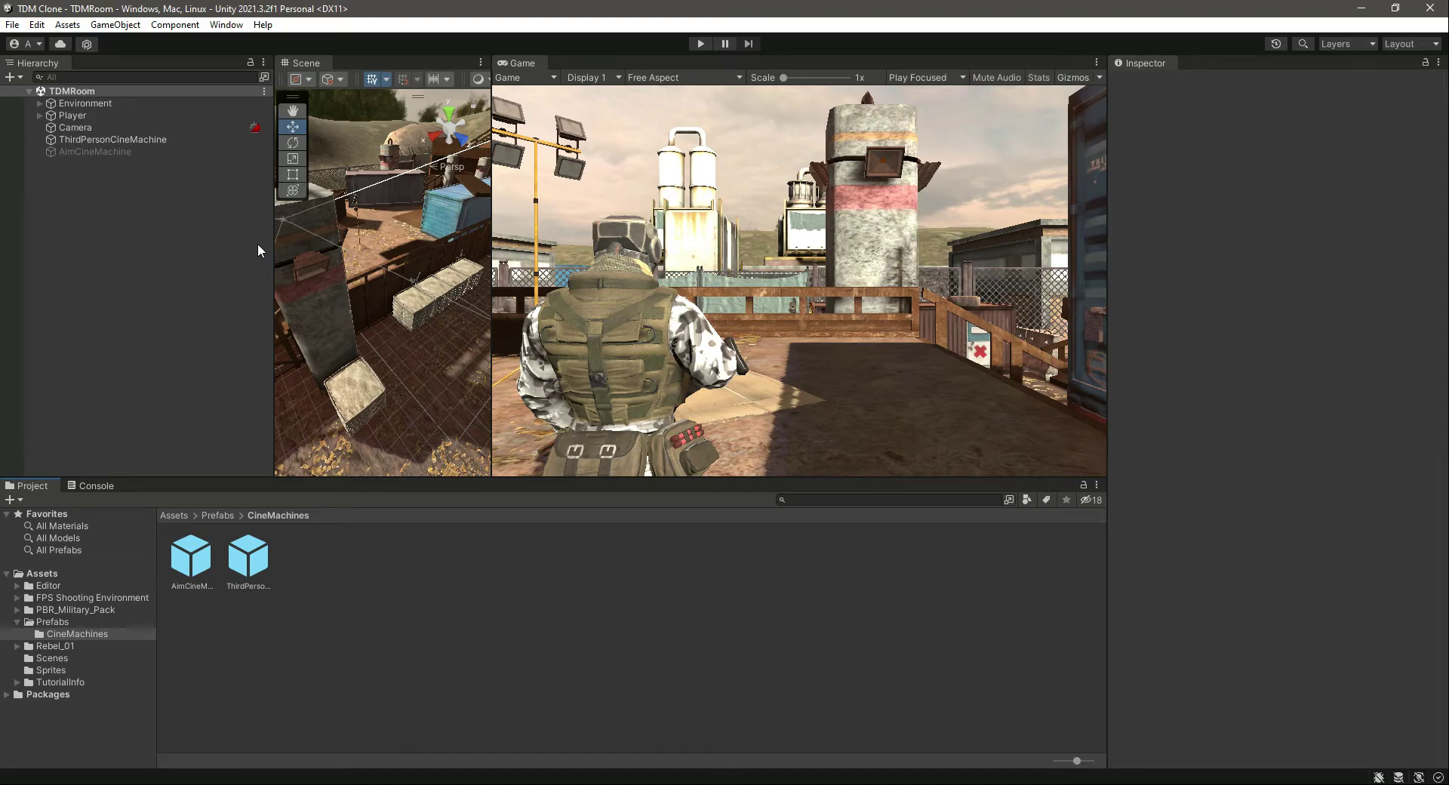